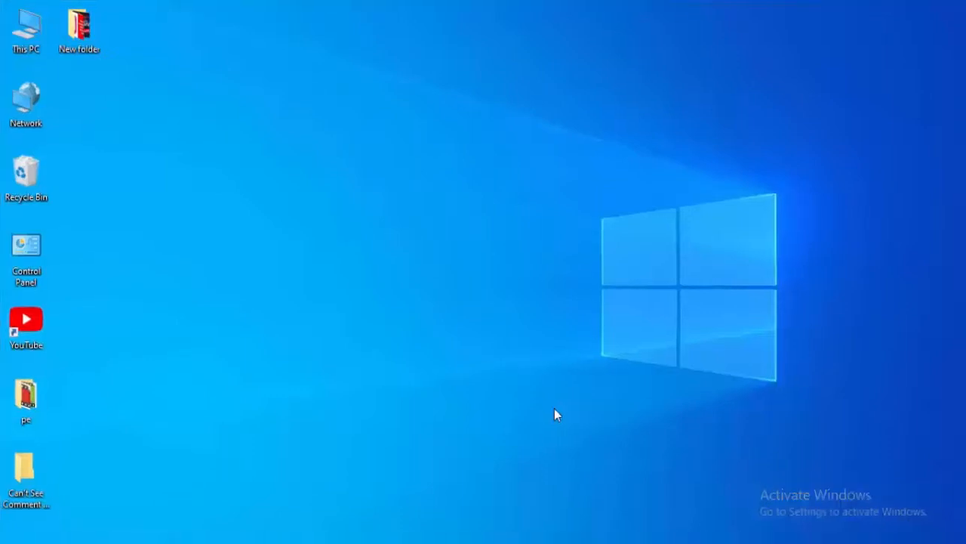
{"action": "mouse_move", "coordinate": [682, 474]}
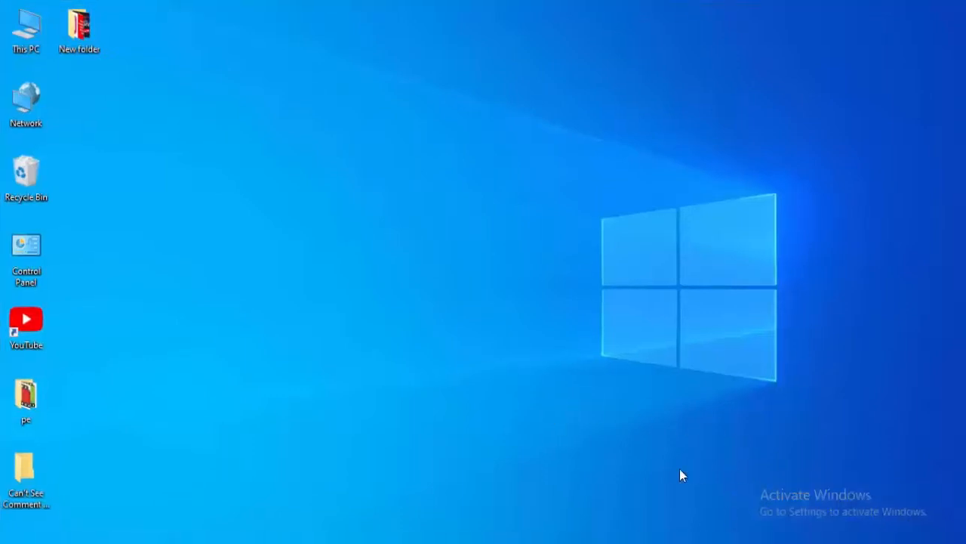
{"action": "mouse_move", "coordinate": [752, 529]}
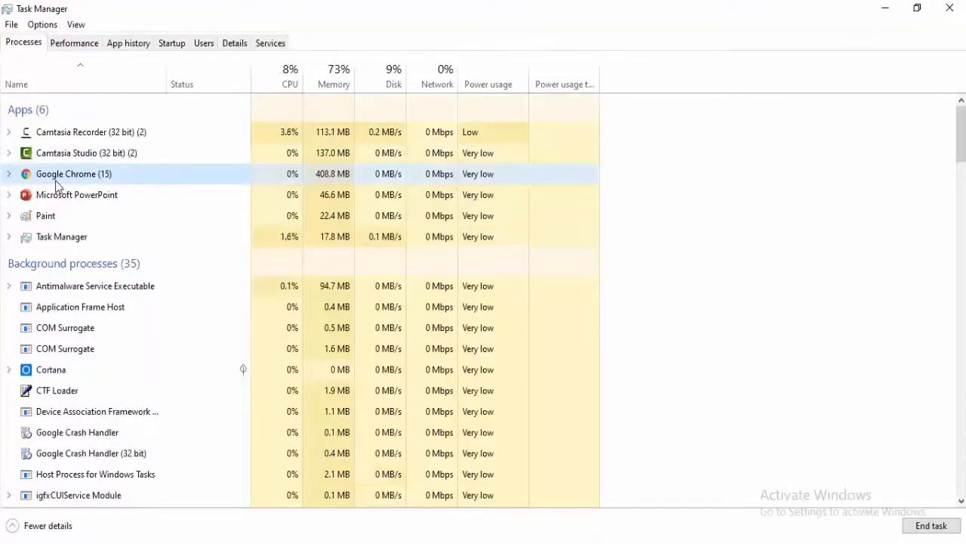
Start an administrator Command Prompt and run ipconfig /release to drop the IP address
{"action": "scroll", "scroll_direction": "down", "scroll_amount": 3}
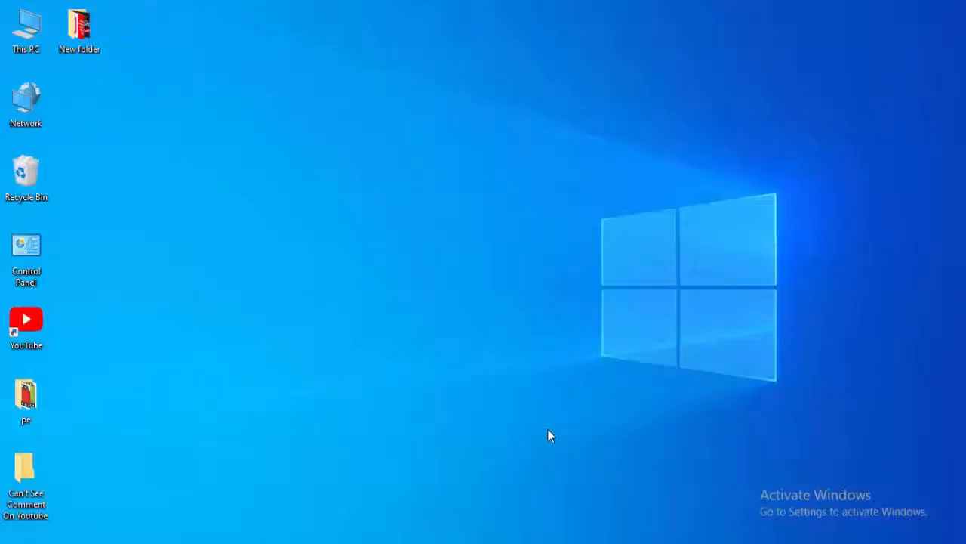
{"action": "left_click", "coordinate": [8, 536]}
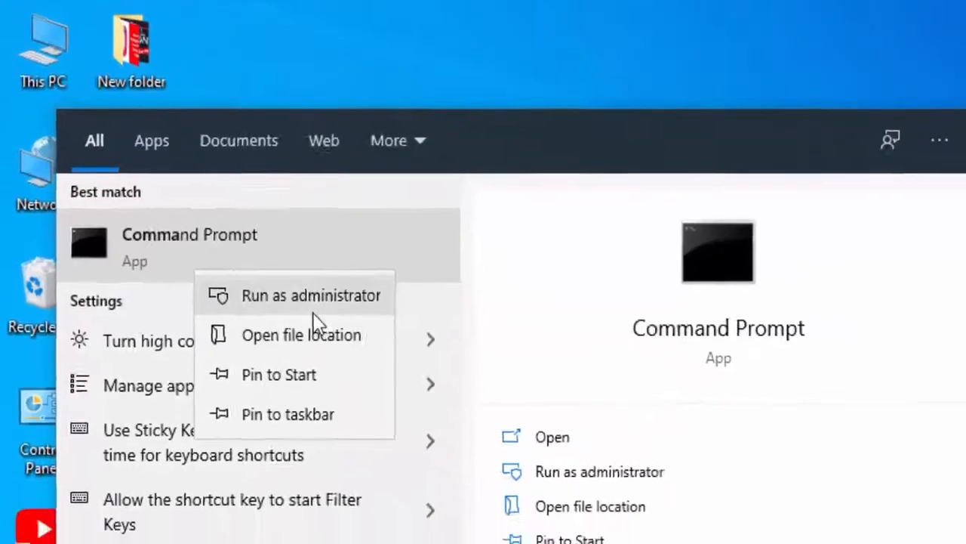
{"action": "left_click", "coordinate": [311, 295]}
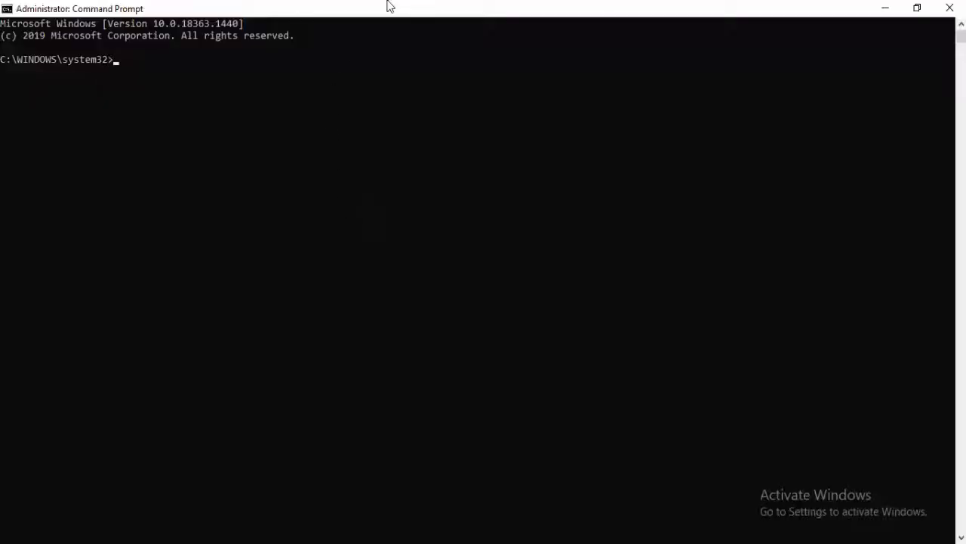
{"action": "type", "text": "ipconfig"}
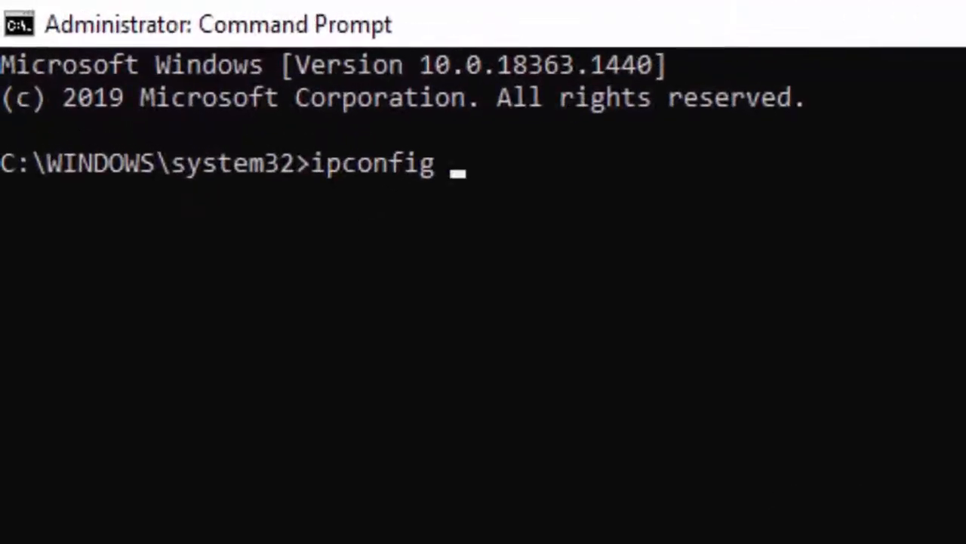
{"action": "type", "text": "/release"}
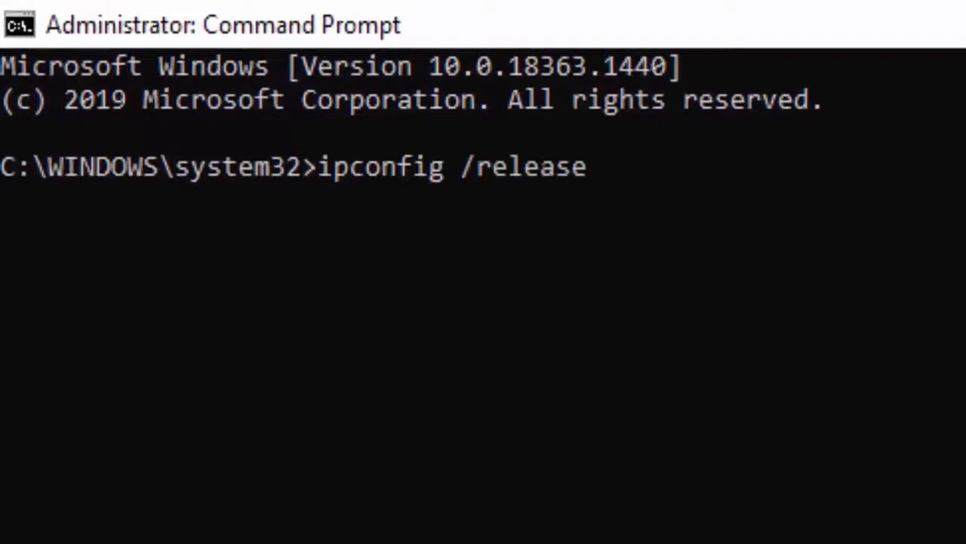
{"action": "key", "text": "Return"}
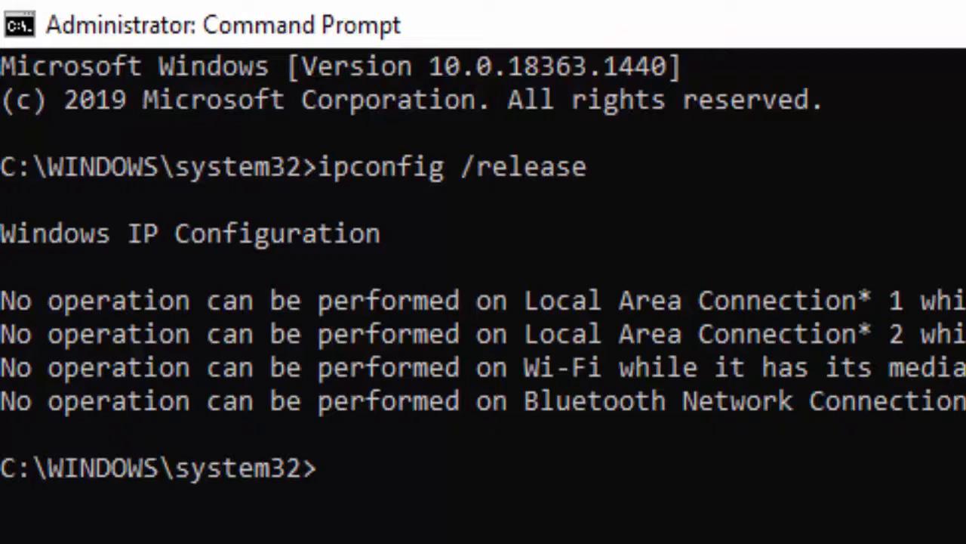
Run ipconfig /flushdns to clear the DNS cache, then ipconfig /renew for a fresh IP
{"action": "type", "text": "ipconfig /"}
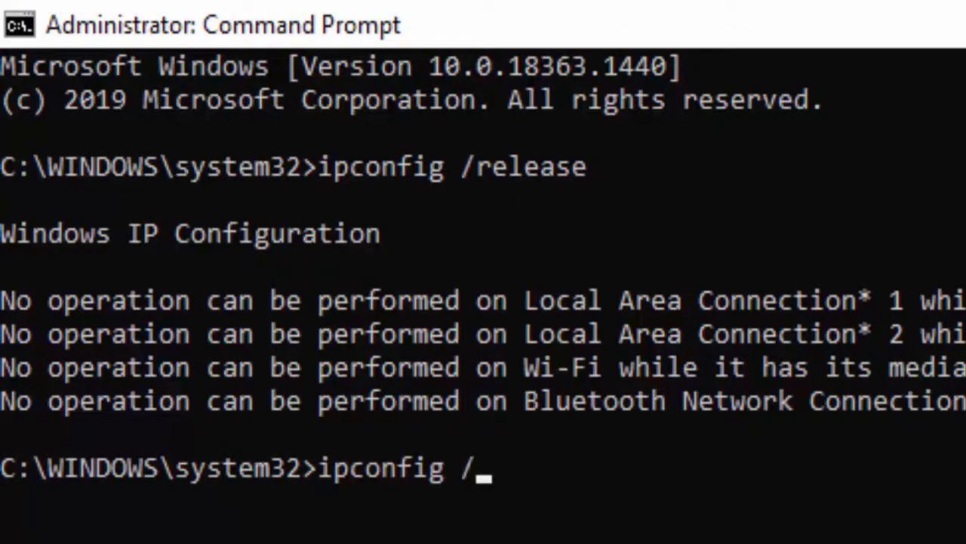
{"action": "type", "text": "flushn"}
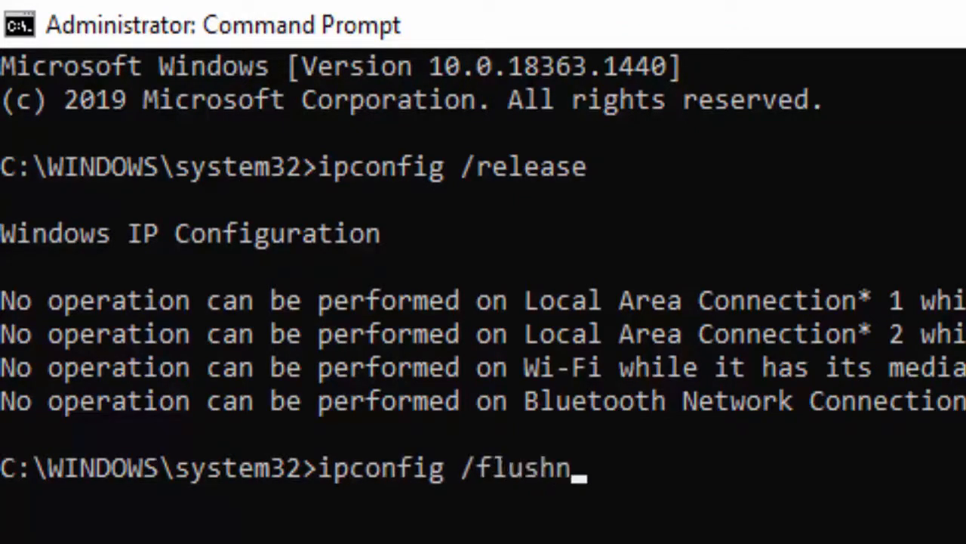
{"action": "type", "text": "dns"}
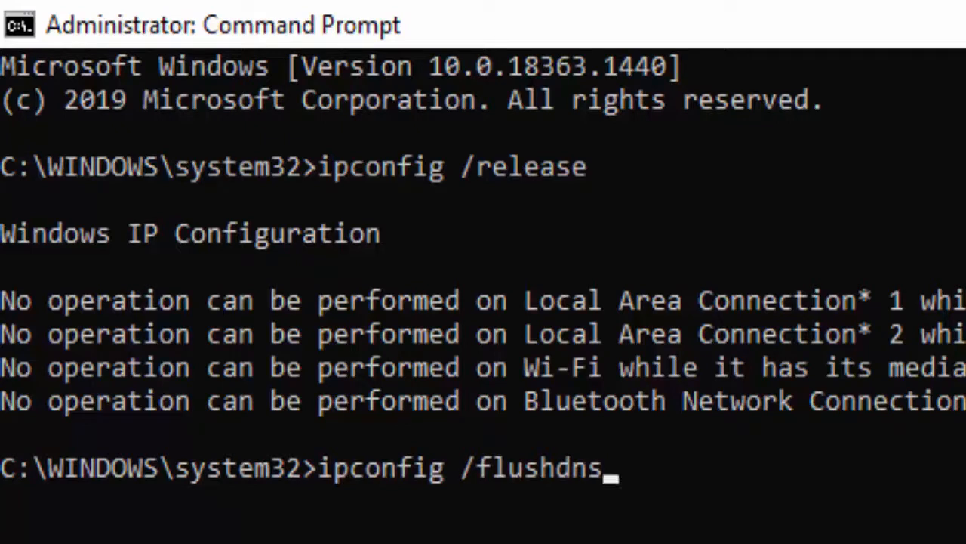
{"action": "key", "text": "Return"}
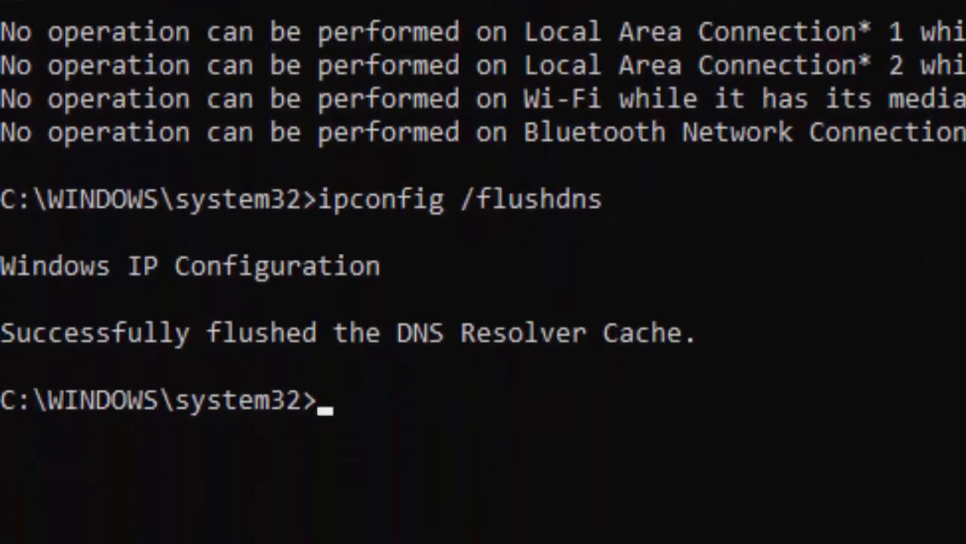
{"action": "type", "text": "ipconfig /"}
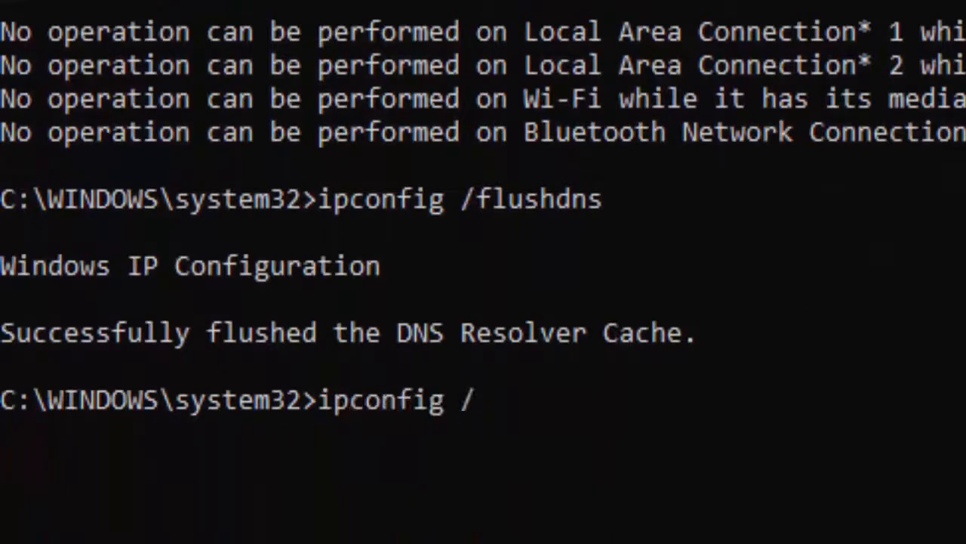
{"action": "type", "text": "renew"}
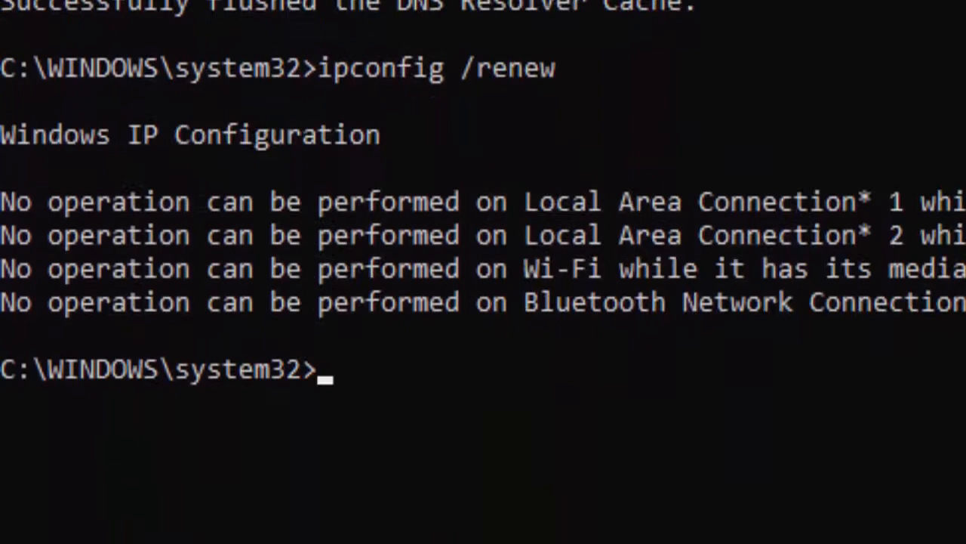
{"action": "scroll", "scroll_direction": "up", "scroll_amount": 3}
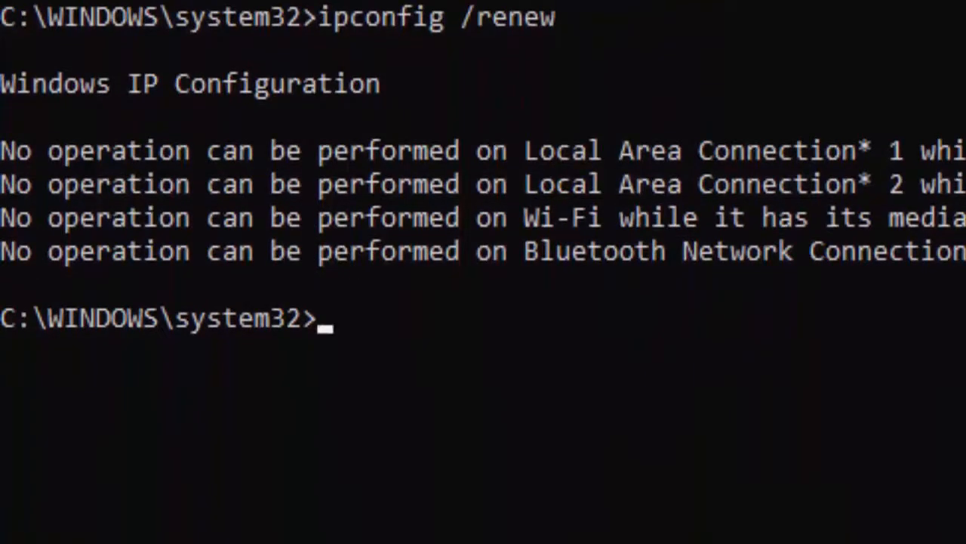
Reset TCP/IP with netsh int ip reset and the Winsock catalog with netsh winsock reset
{"action": "type", "text": "netsh"}
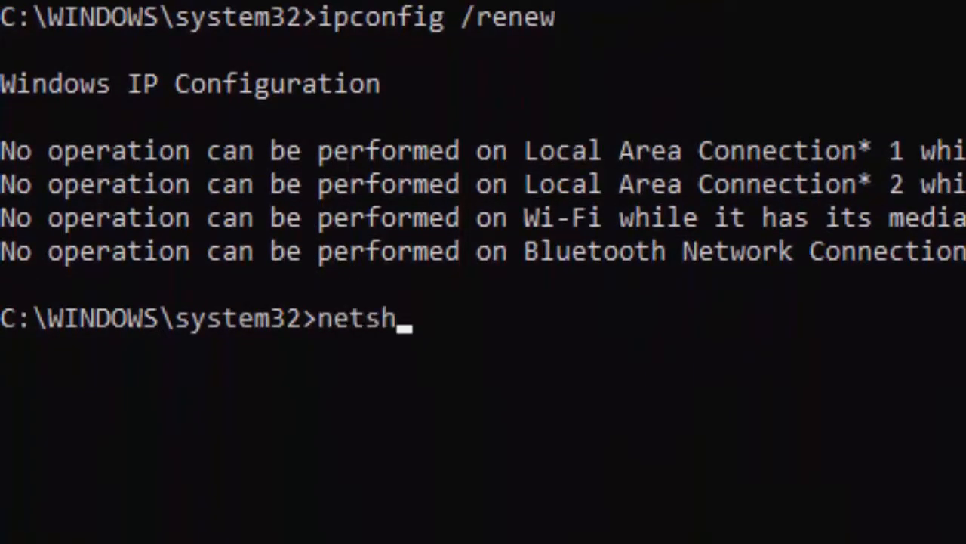
{"action": "type", "text": "int"}
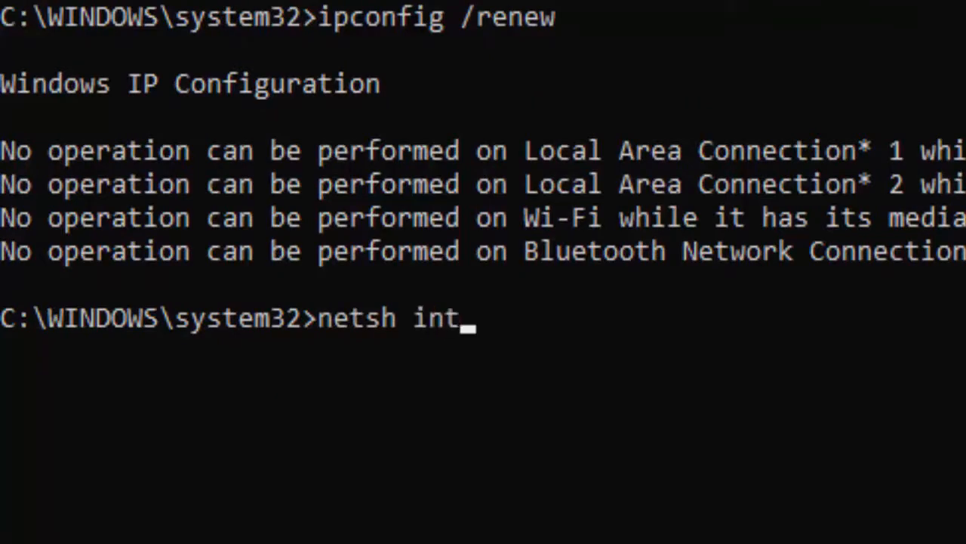
{"action": "type", "text": "ip"}
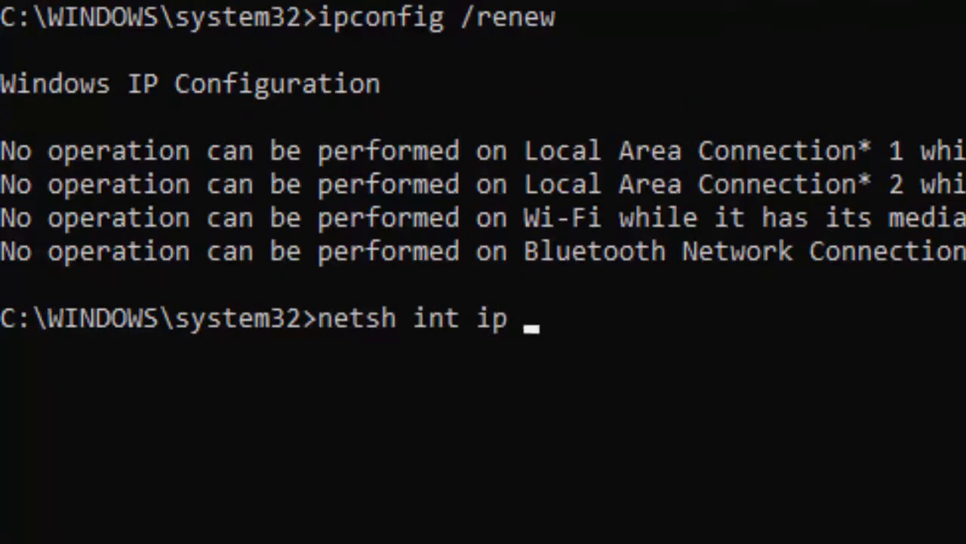
{"action": "type", "text": "reset"}
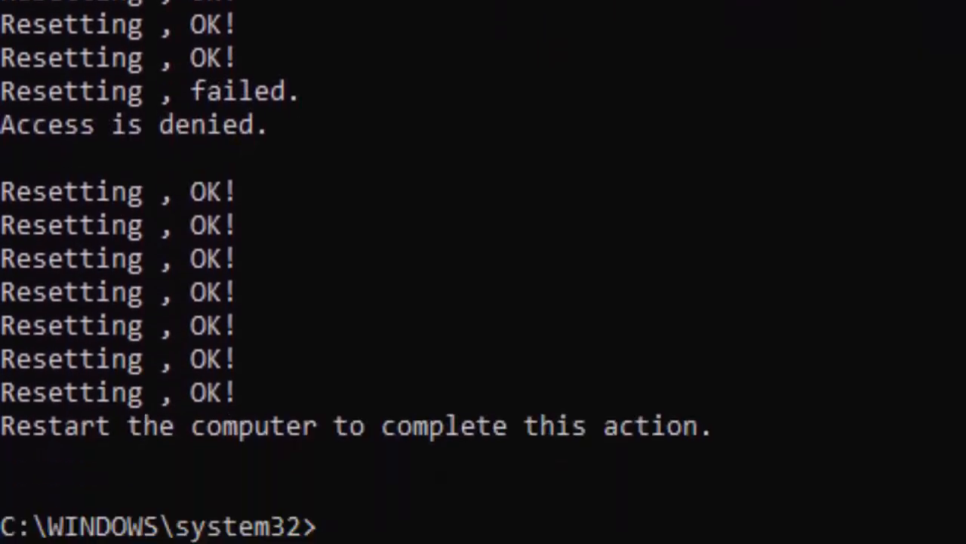
{"action": "type", "text": "netsh"}
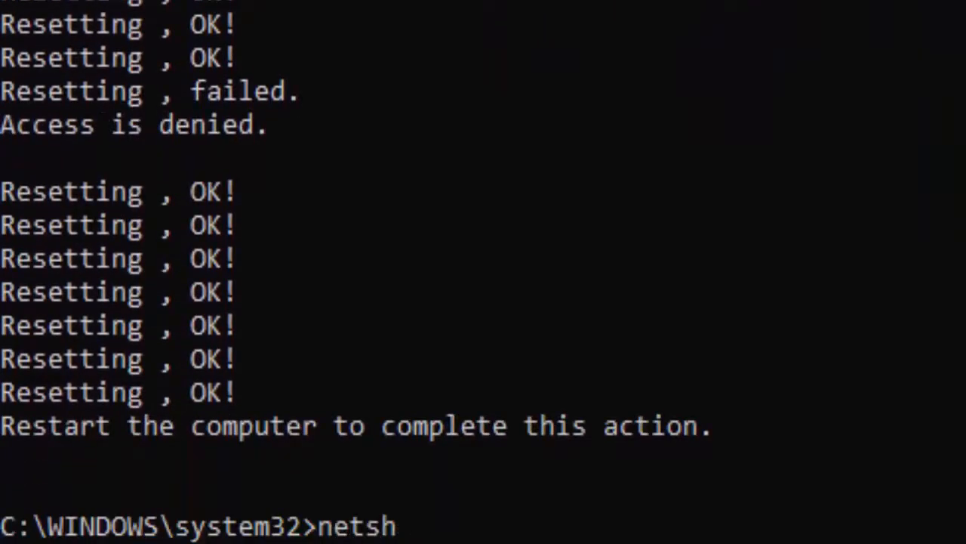
{"action": "type", "text": "winsock"}
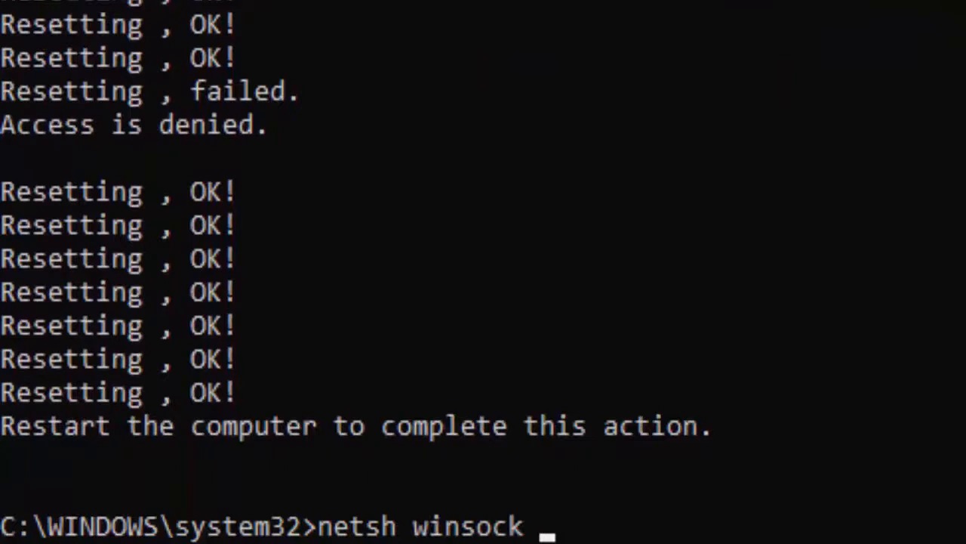
{"action": "type", "text": "reset"}
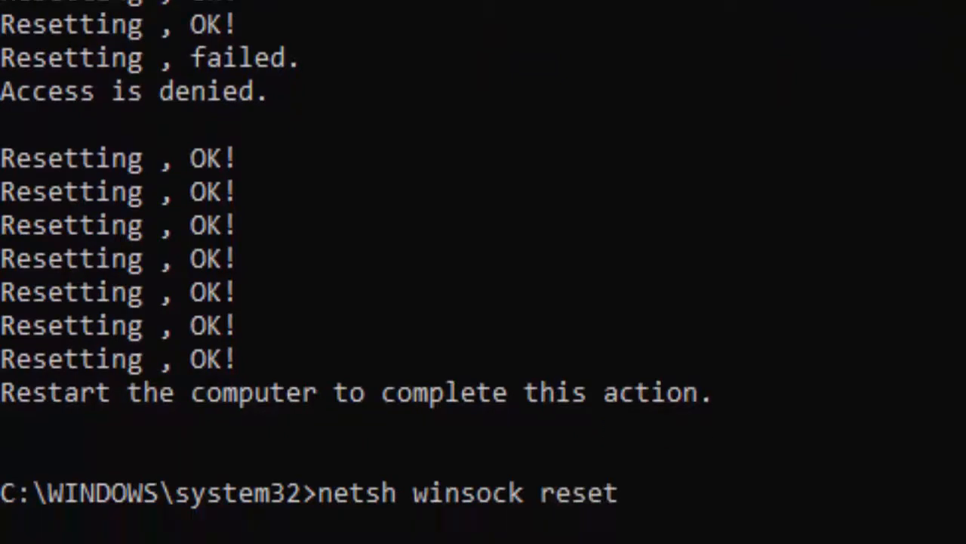
{"action": "key", "text": "Return"}
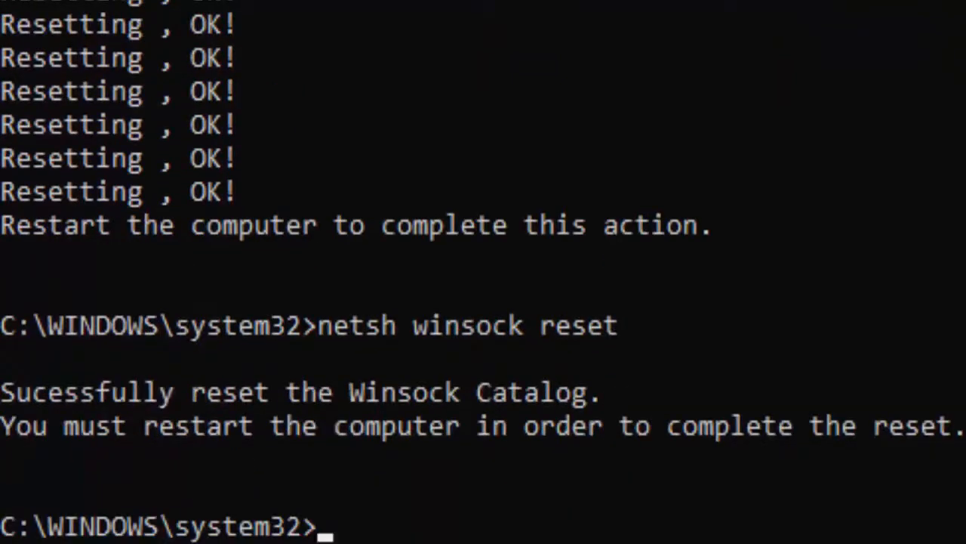
Begin a system file integrity scan with sfc /scannow
{"action": "type", "text": "sfc s"}
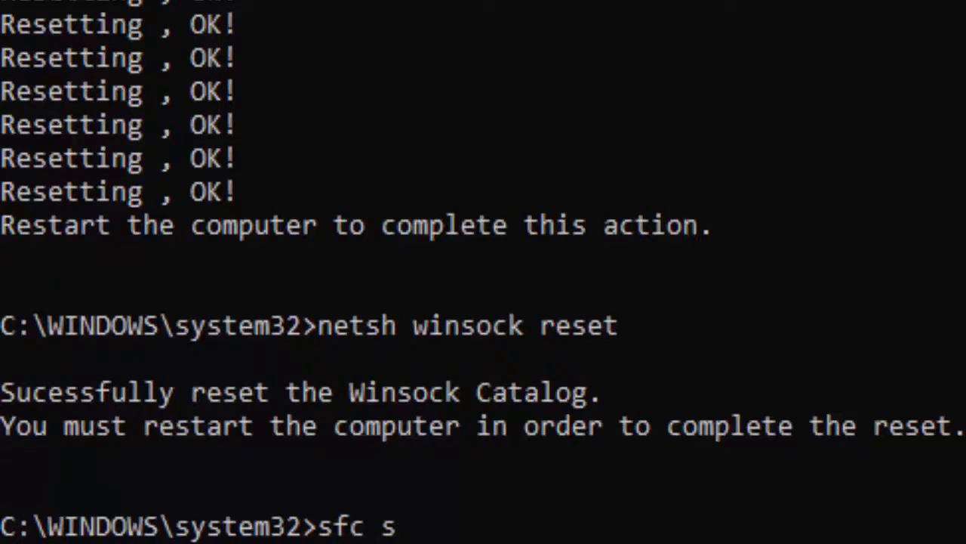
{"action": "type", "text": "/scann"}
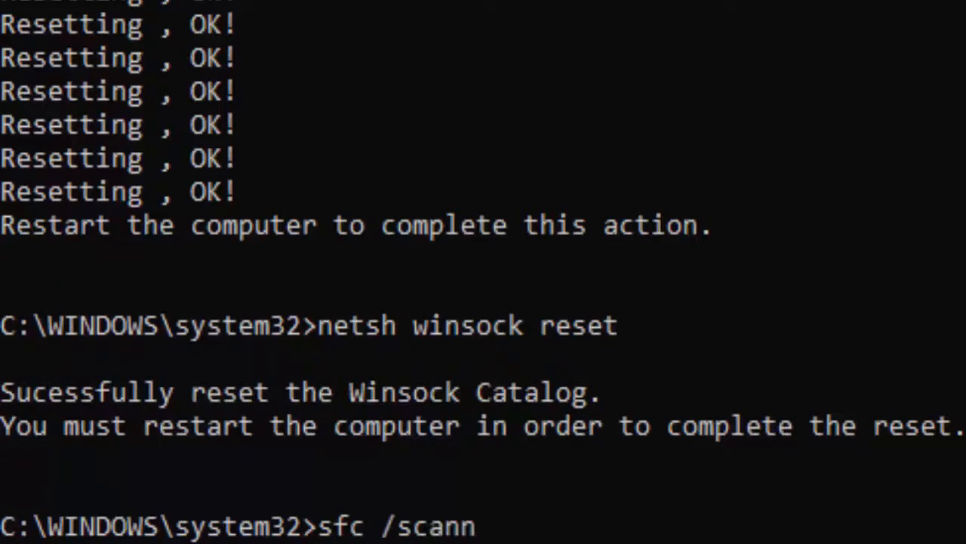
{"action": "type", "text": "ow"}
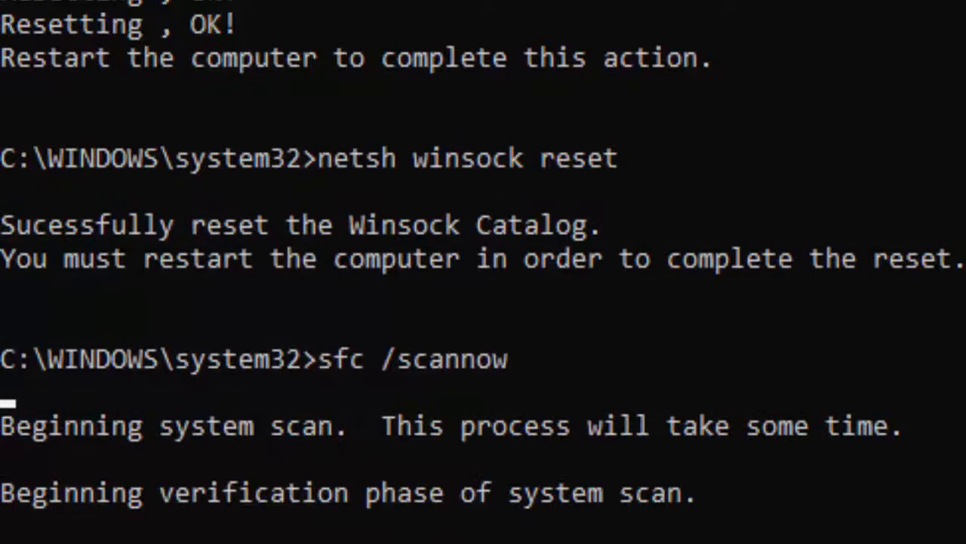
{"action": "mouse_move", "coordinate": [370, 48]}
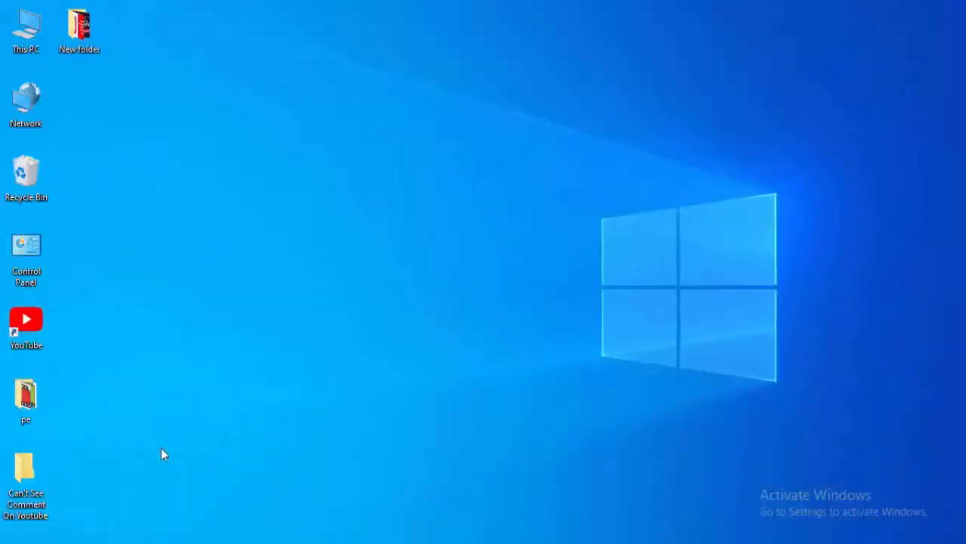
Go to chrome://settings/clearBrowserData and clear the last hour's basic browsing data
{"action": "left_click", "coordinate": [12, 536]}
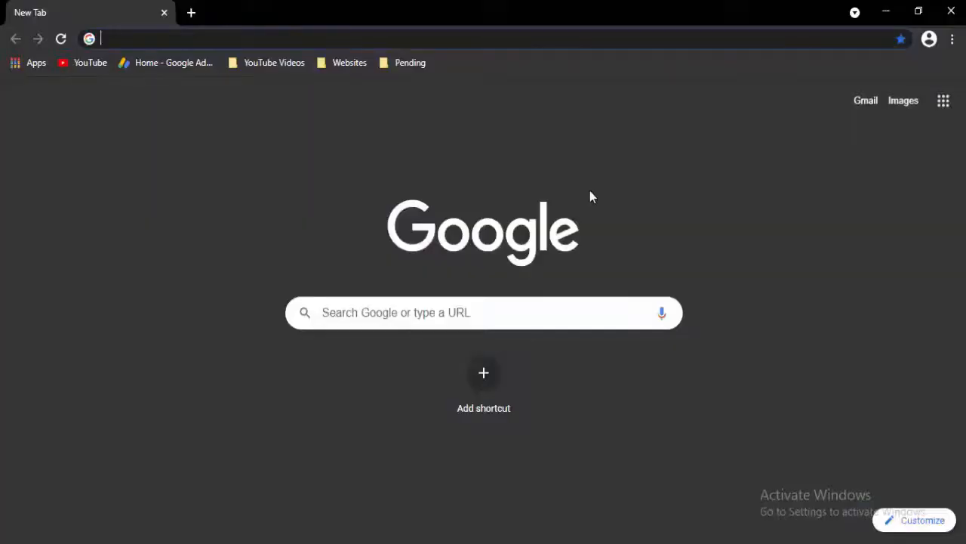
{"action": "type", "text": "chrome://settings/clearBrowserData"}
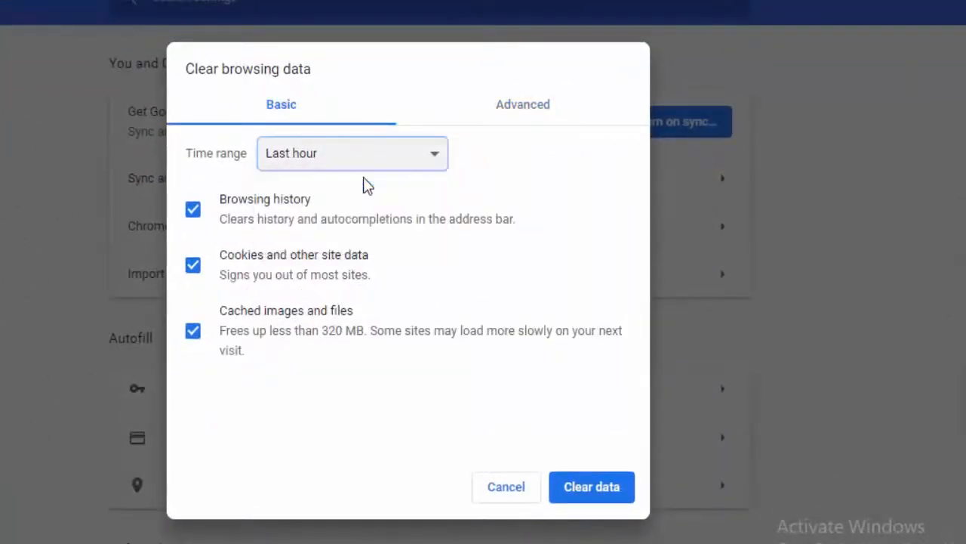
{"action": "mouse_move", "coordinate": [205, 345]}
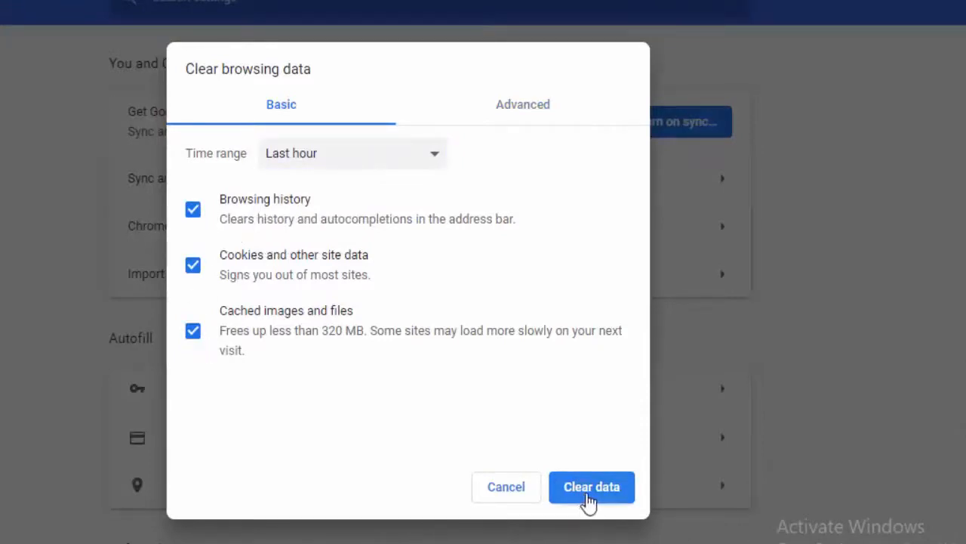
{"action": "left_click", "coordinate": [592, 487]}
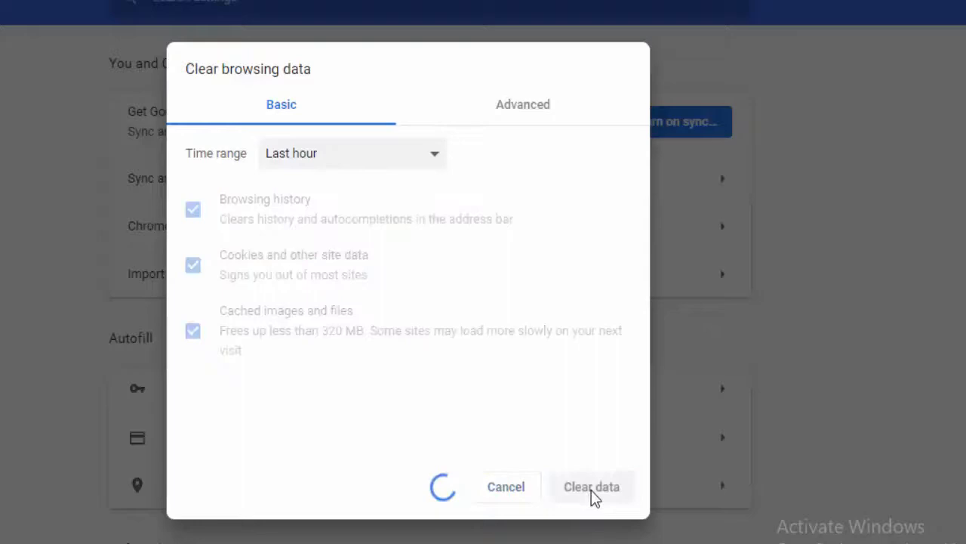
{"action": "left_click", "coordinate": [592, 486]}
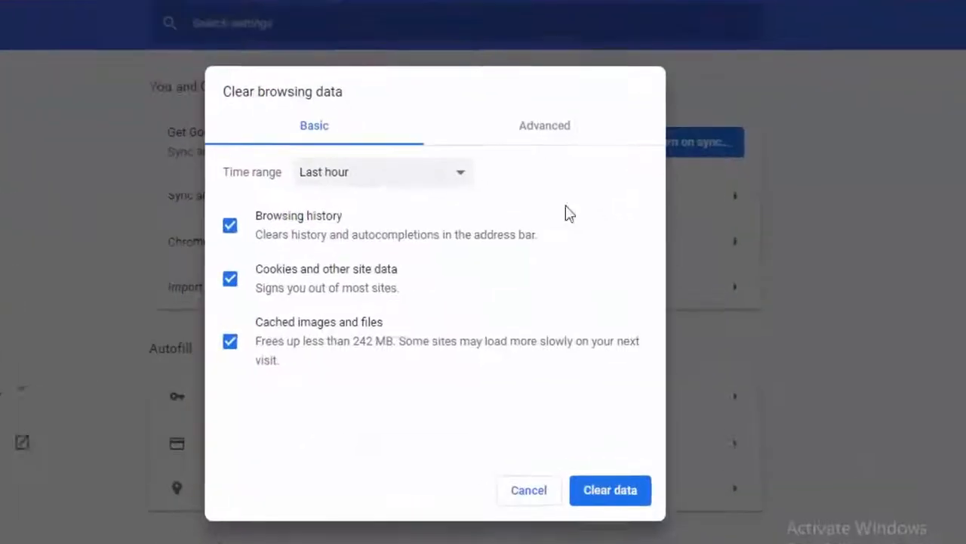
Clear the Advanced data categories as well, keeping the time range at Last hour
{"action": "left_click", "coordinate": [380, 172]}
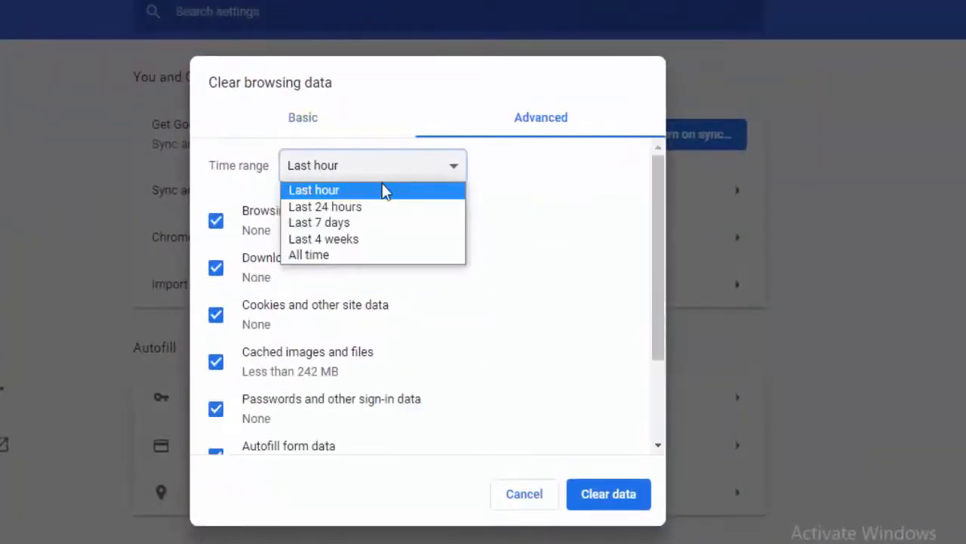
{"action": "left_click", "coordinate": [314, 190]}
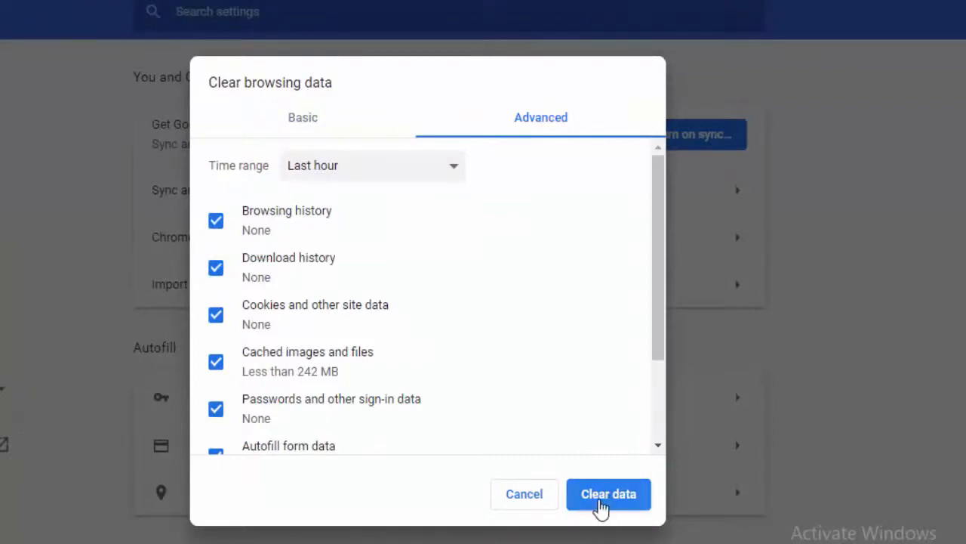
{"action": "left_click", "coordinate": [609, 494]}
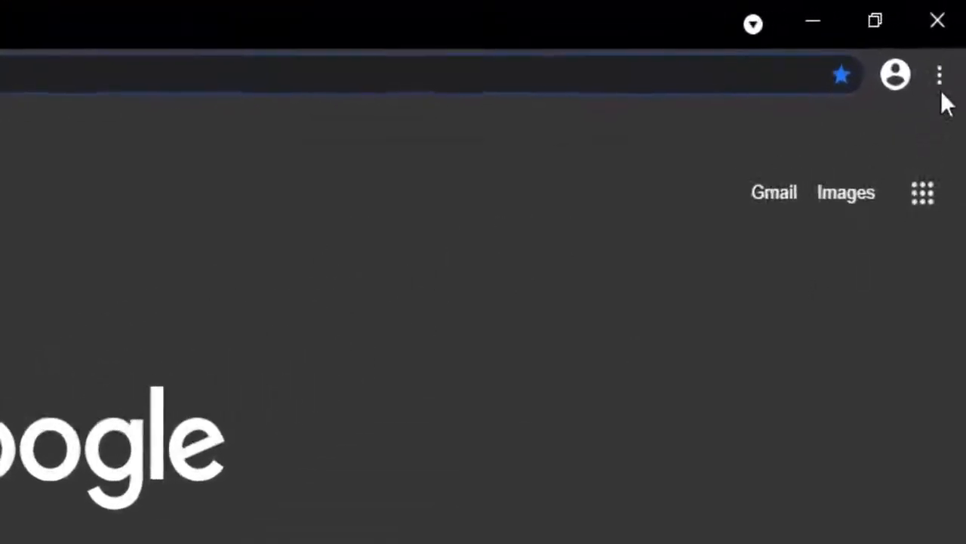
From Help > About Google Chrome, relaunch the browser to apply the pending update
{"action": "left_click", "coordinate": [939, 75]}
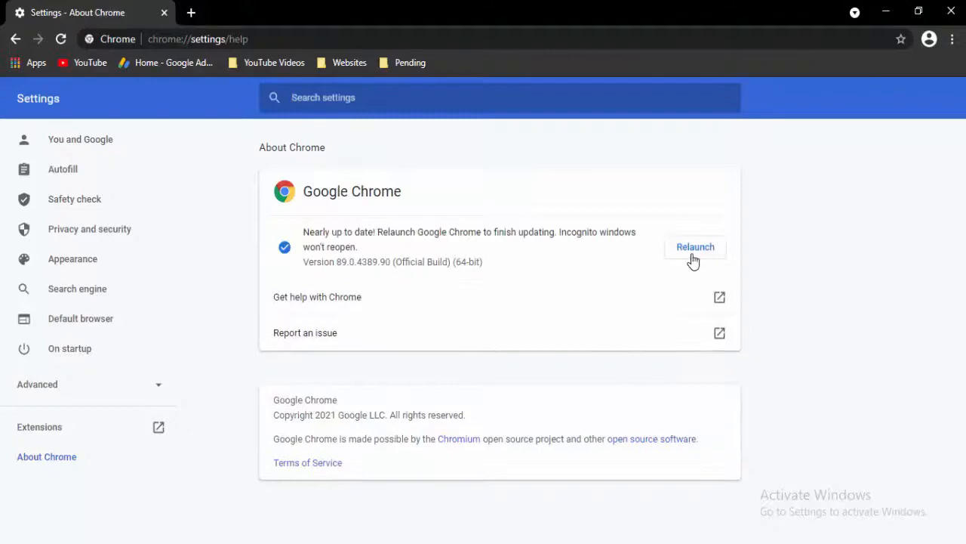
{"action": "left_click", "coordinate": [694, 248]}
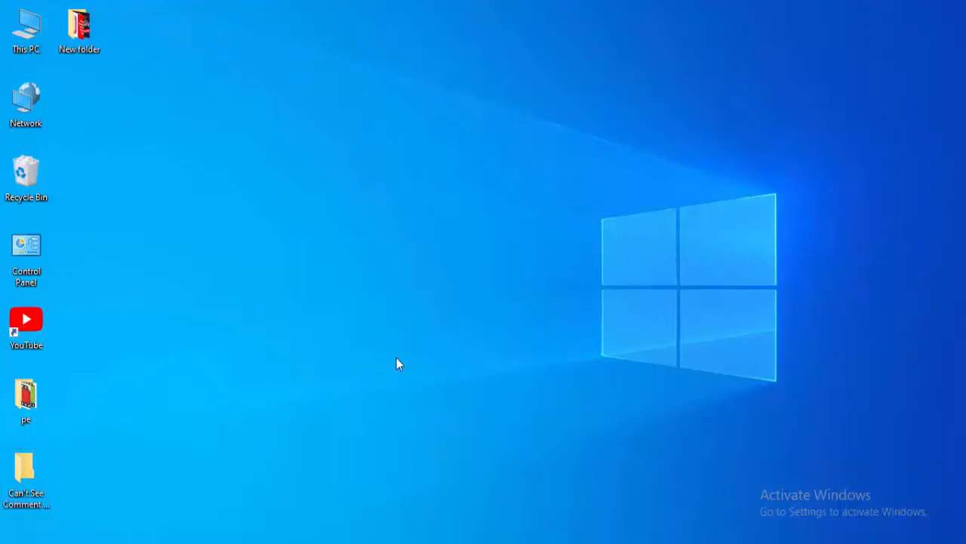
Launch Disk Cleanup for Local Disk (C:) from This PC and include system files in the scan
{"action": "double_click", "coordinate": [26, 25]}
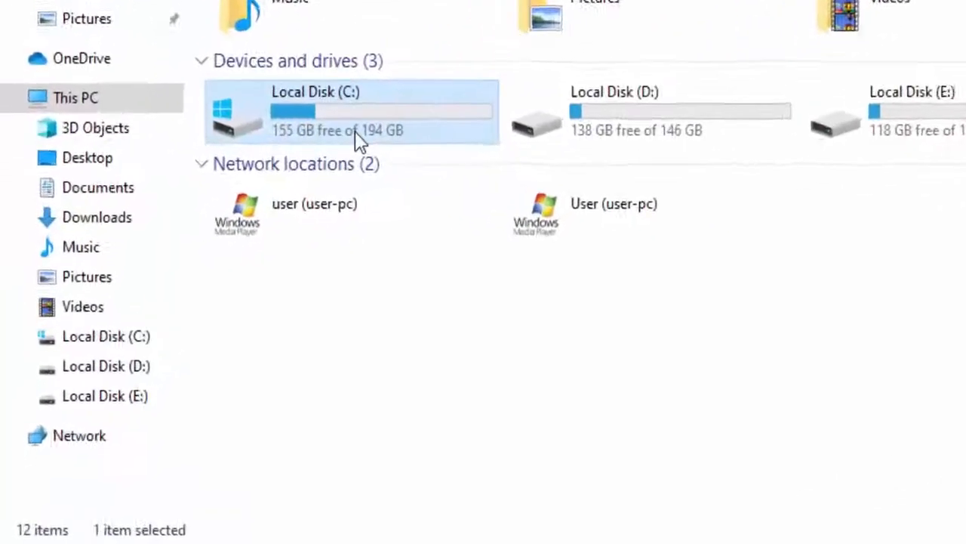
{"action": "right_click", "coordinate": [350, 113]}
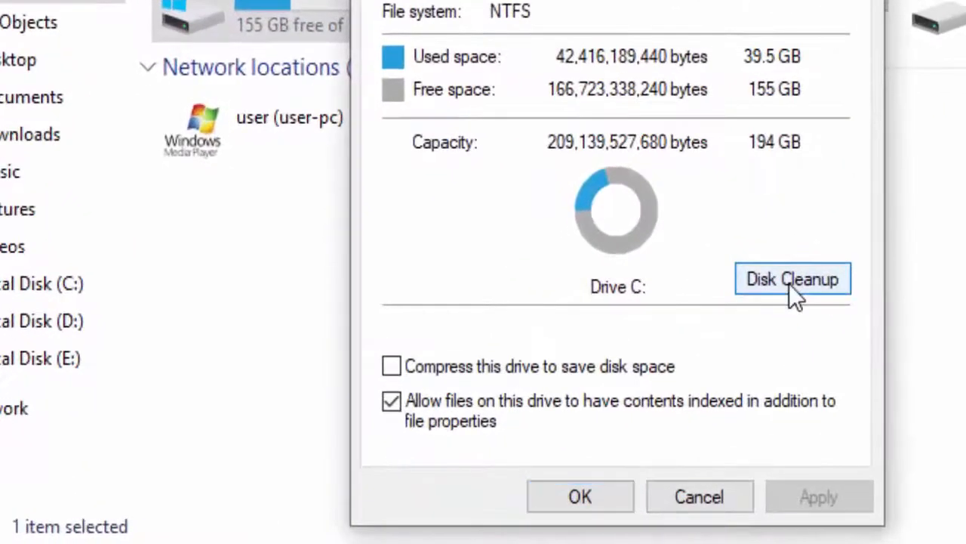
{"action": "left_click", "coordinate": [793, 278]}
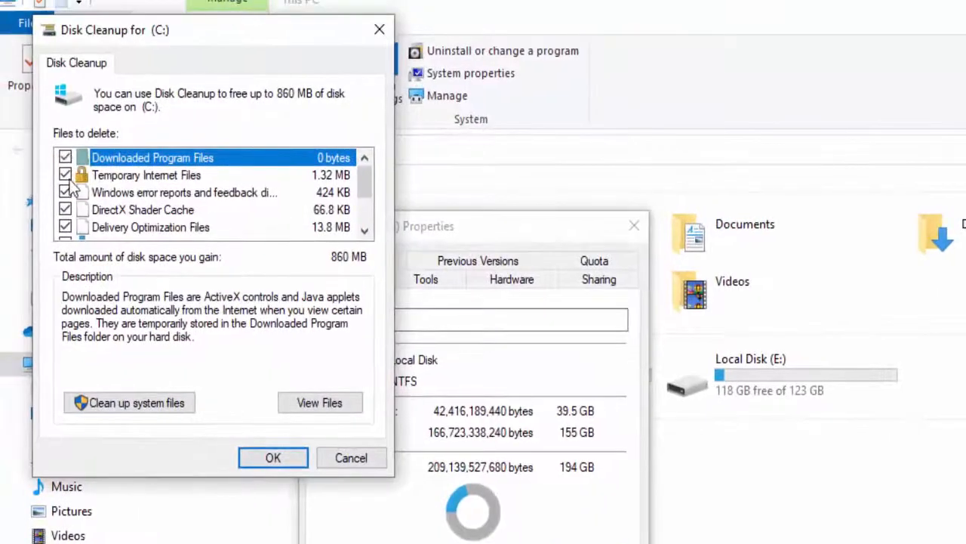
{"action": "scroll", "scroll_direction": "down", "scroll_amount": 3}
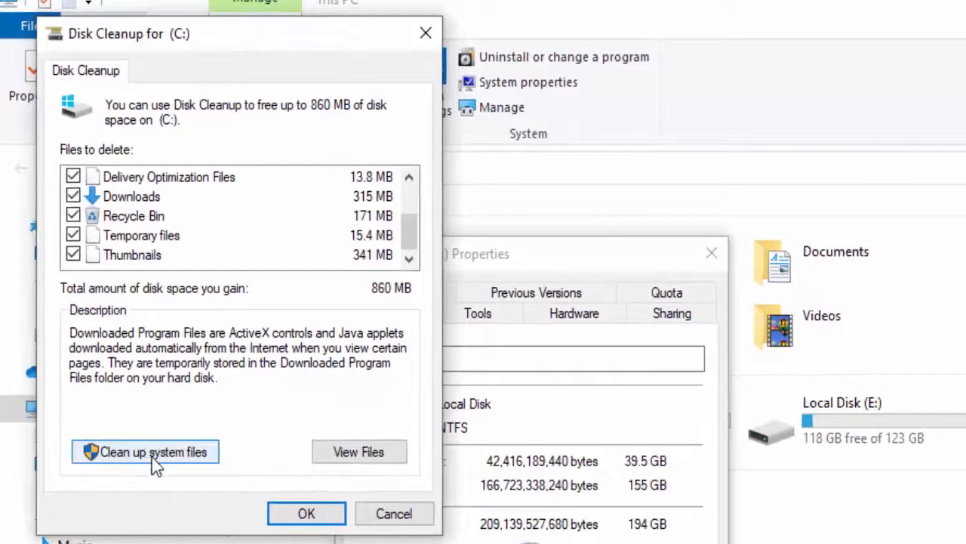
{"action": "left_click", "coordinate": [151, 452]}
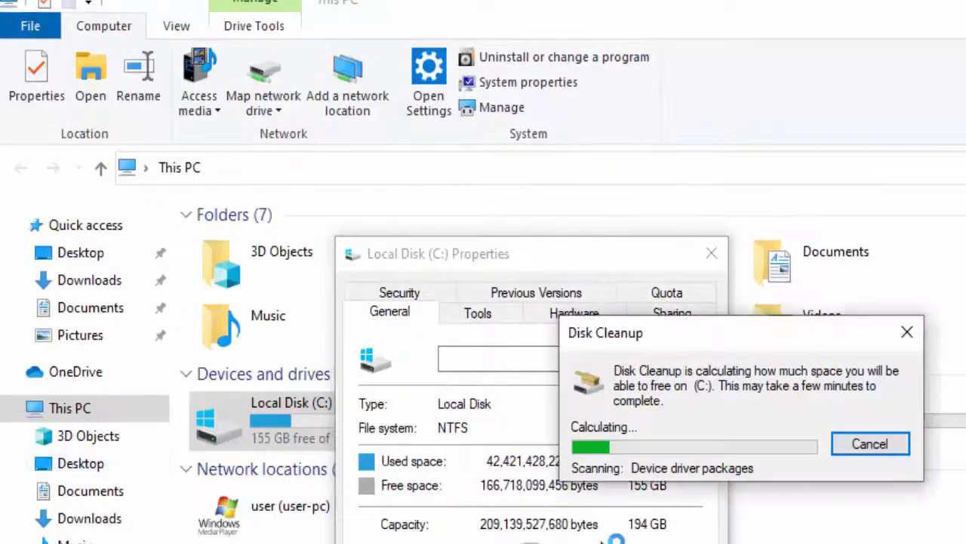
{"action": "mouse_move", "coordinate": [604, 531]}
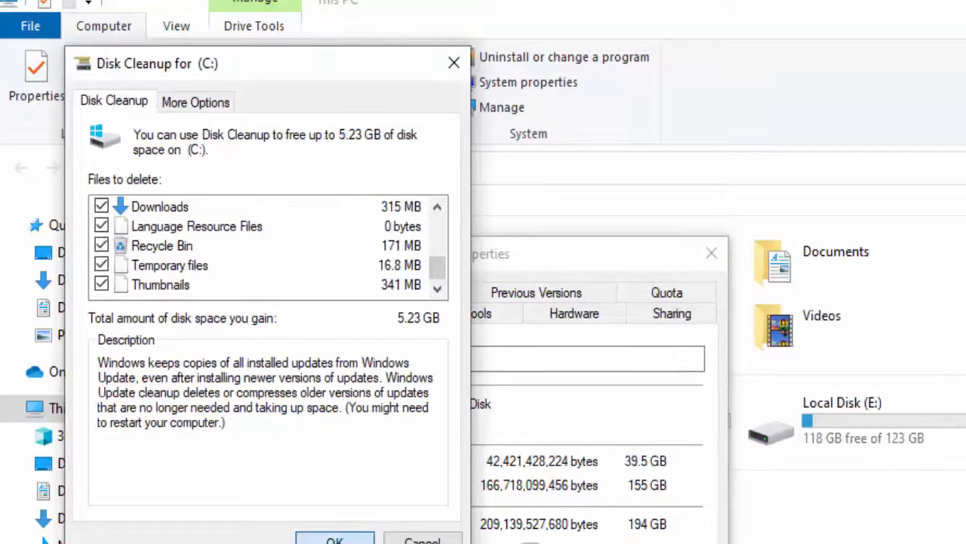
Confirm permanently deleting the 5.23 GB of files Disk Cleanup found
{"action": "left_click", "coordinate": [335, 540]}
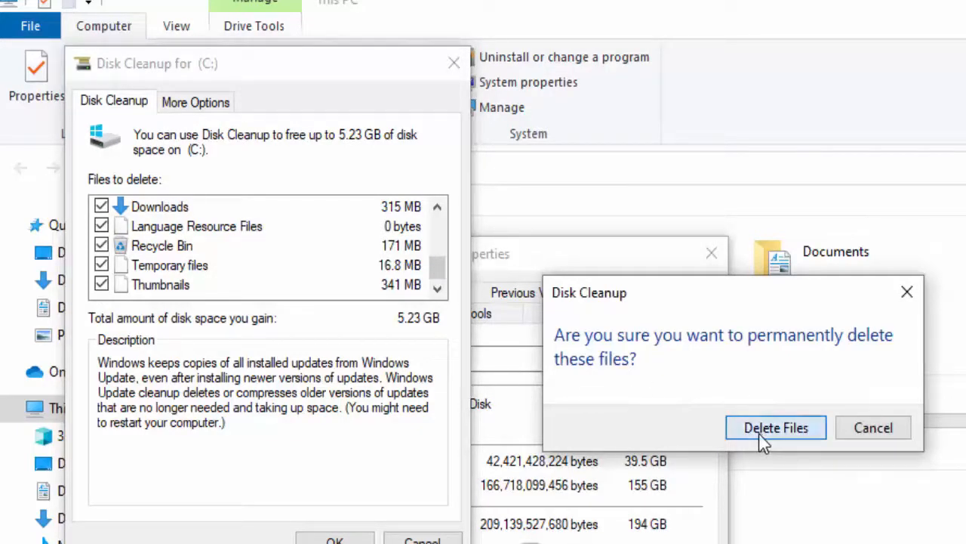
{"action": "left_click", "coordinate": [776, 428]}
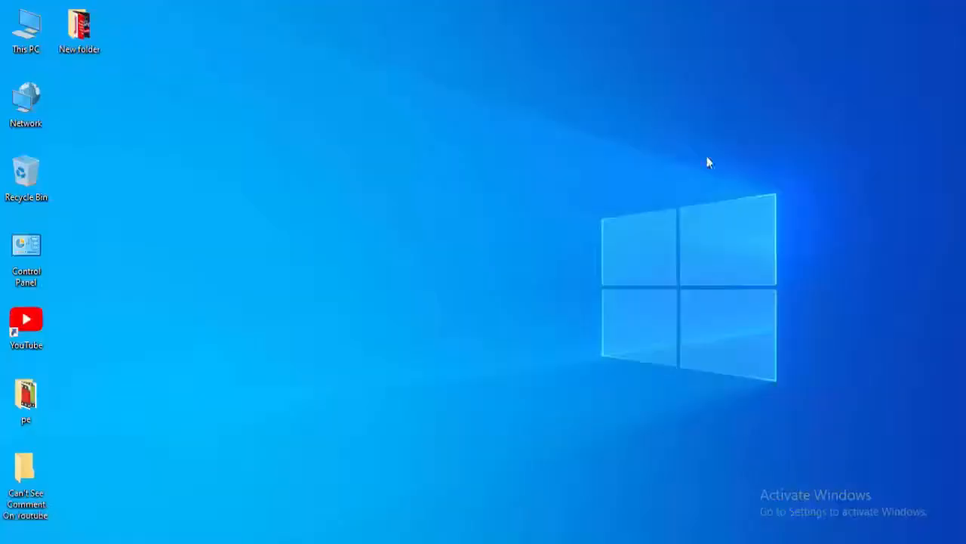
{"action": "mouse_move", "coordinate": [429, 372]}
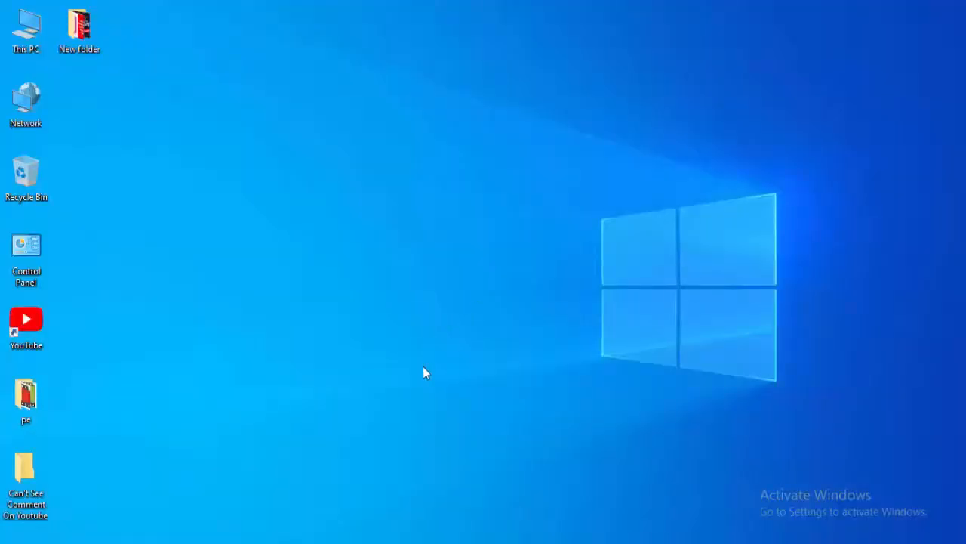
{"action": "mouse_move", "coordinate": [63, 541]}
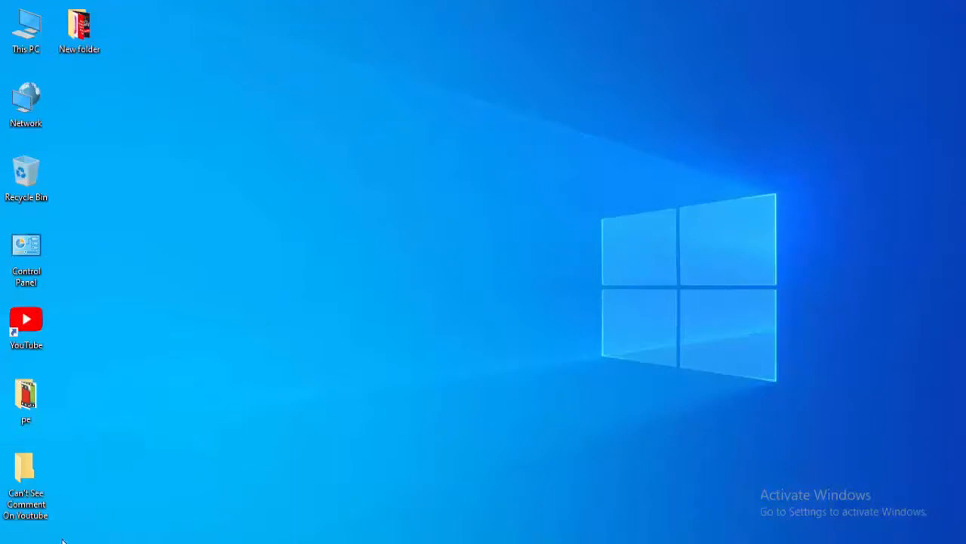
In Device Manager, search automatically online for an updated ST500VT000-1DK142 disk drive driver
{"action": "left_click", "coordinate": [9, 538]}
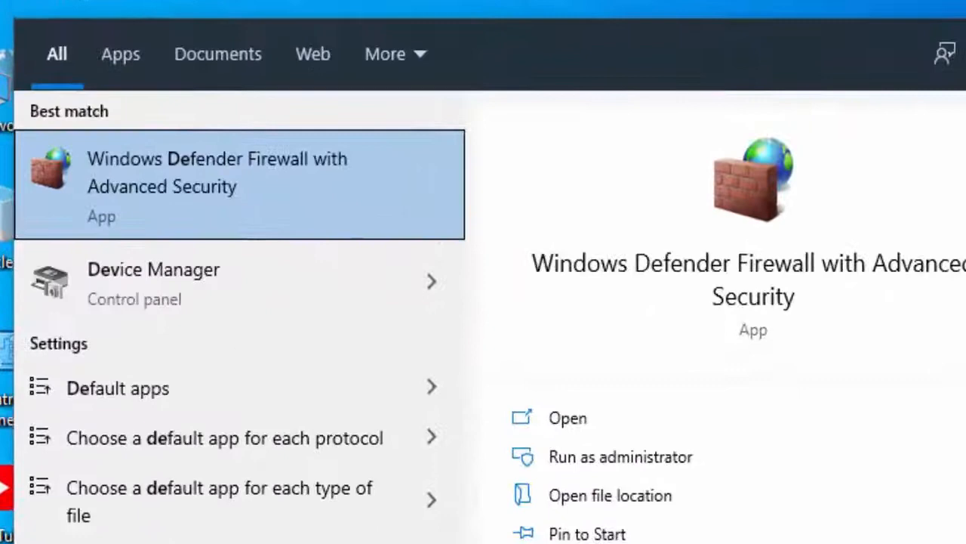
{"action": "type", "text": "device ma"}
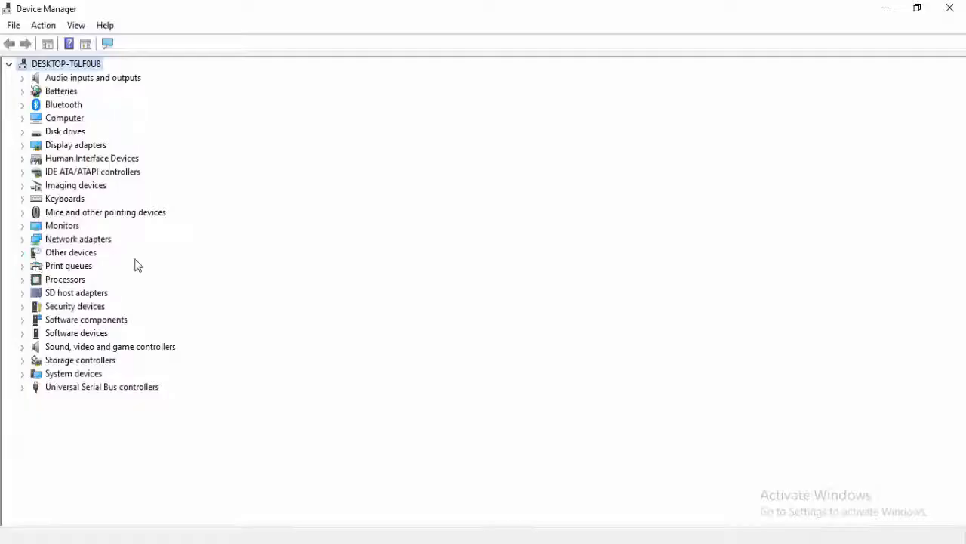
{"action": "mouse_move", "coordinate": [220, 278]}
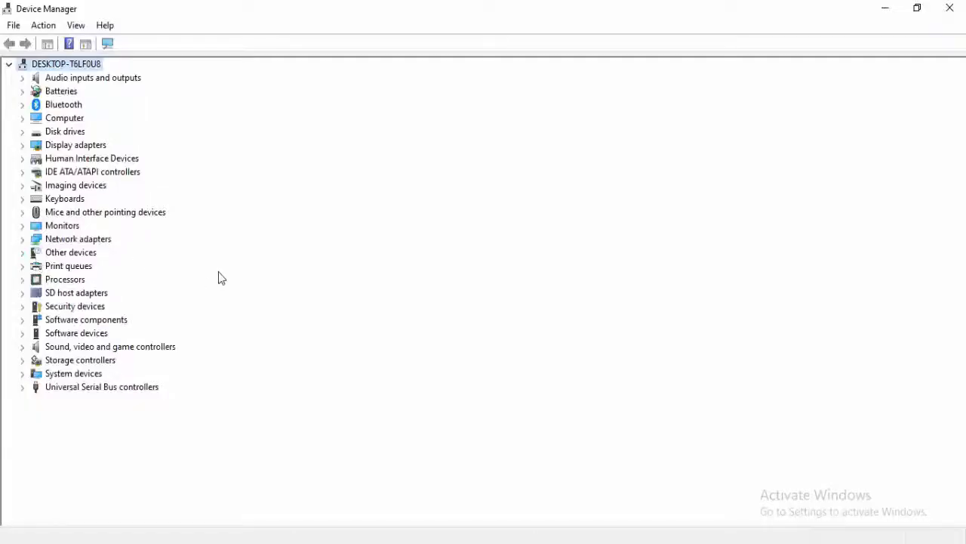
{"action": "left_click", "coordinate": [22, 130]}
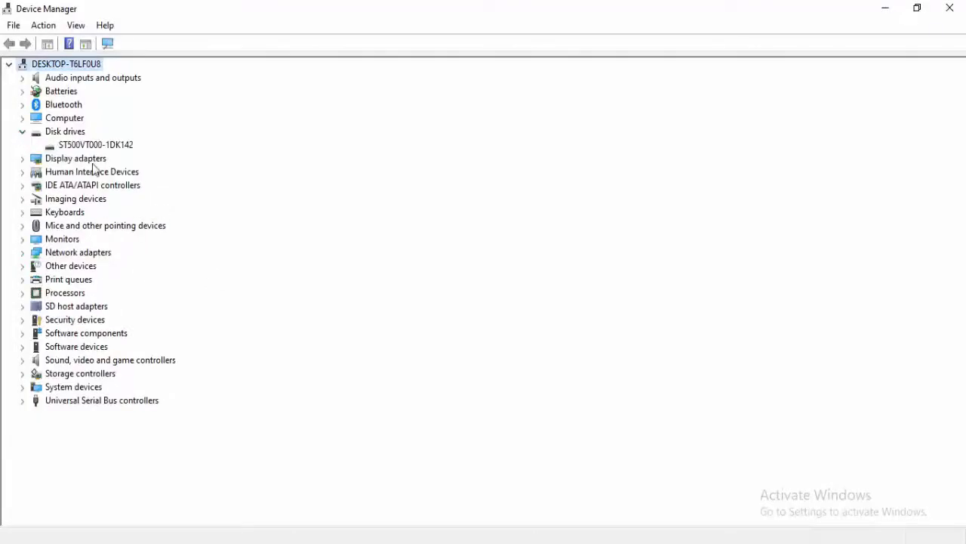
{"action": "right_click", "coordinate": [96, 145]}
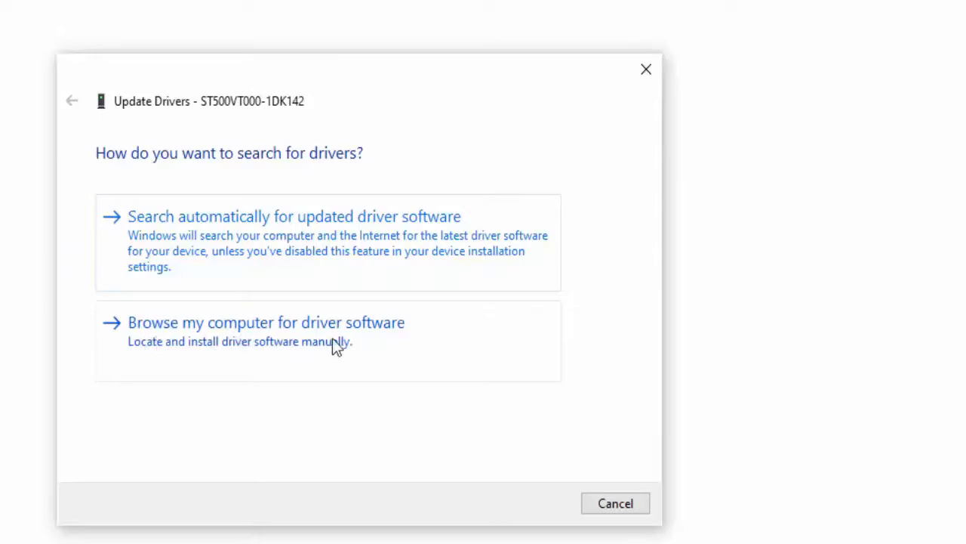
{"action": "mouse_move", "coordinate": [273, 240]}
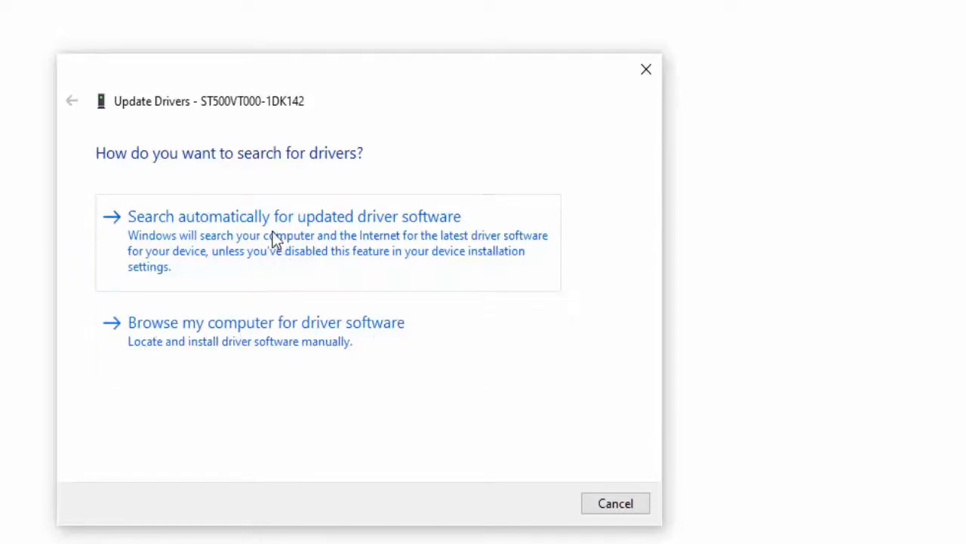
{"action": "mouse_move", "coordinate": [359, 241]}
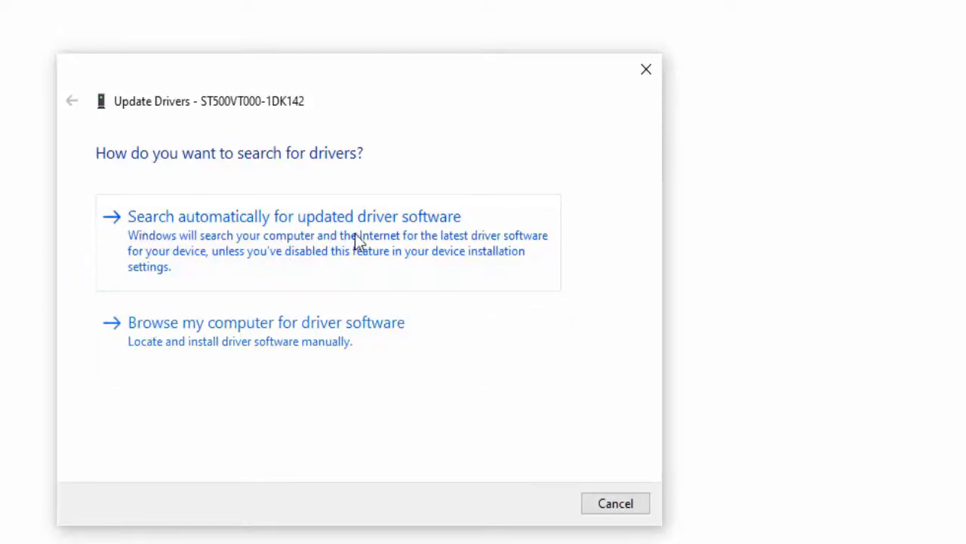
{"action": "left_click", "coordinate": [293, 216]}
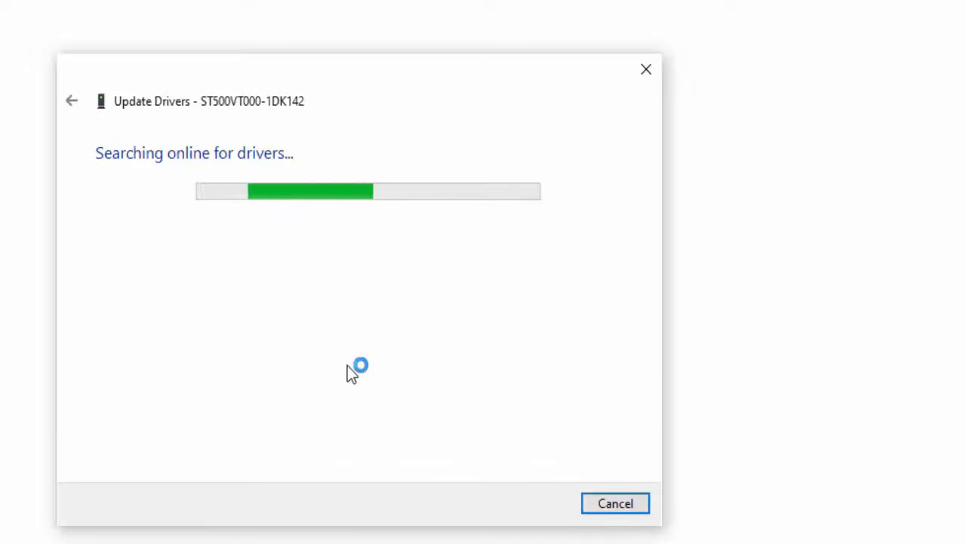
{"action": "left_click", "coordinate": [614, 503]}
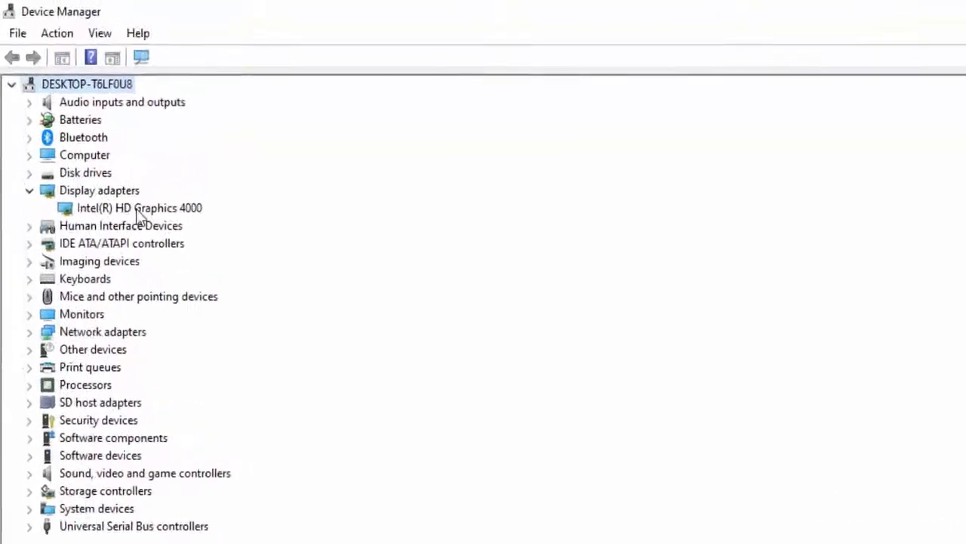
Start updating Intel(R) HD Graphics 4000, choosing to pick from the list of compatible drivers
{"action": "right_click", "coordinate": [139, 208]}
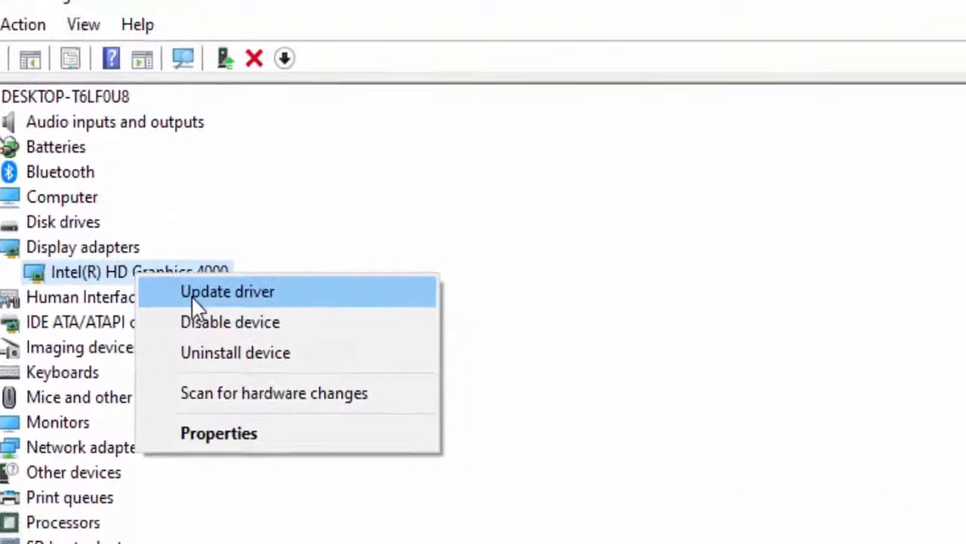
{"action": "left_click", "coordinate": [227, 292]}
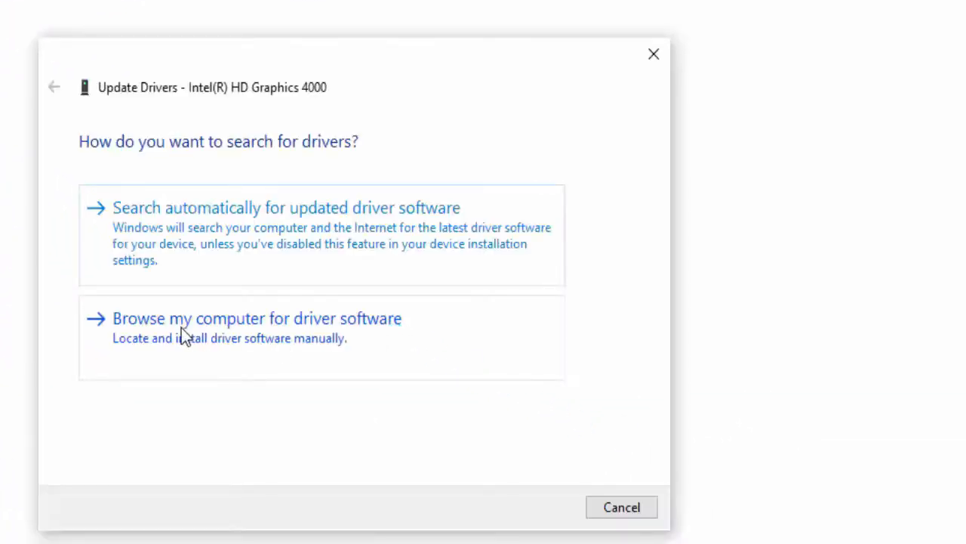
{"action": "mouse_move", "coordinate": [317, 339]}
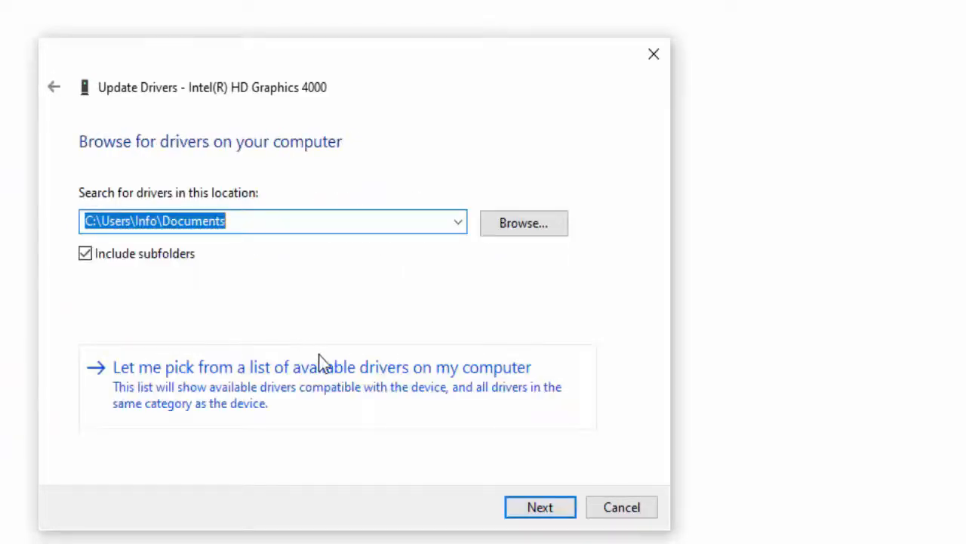
{"action": "mouse_move", "coordinate": [279, 387]}
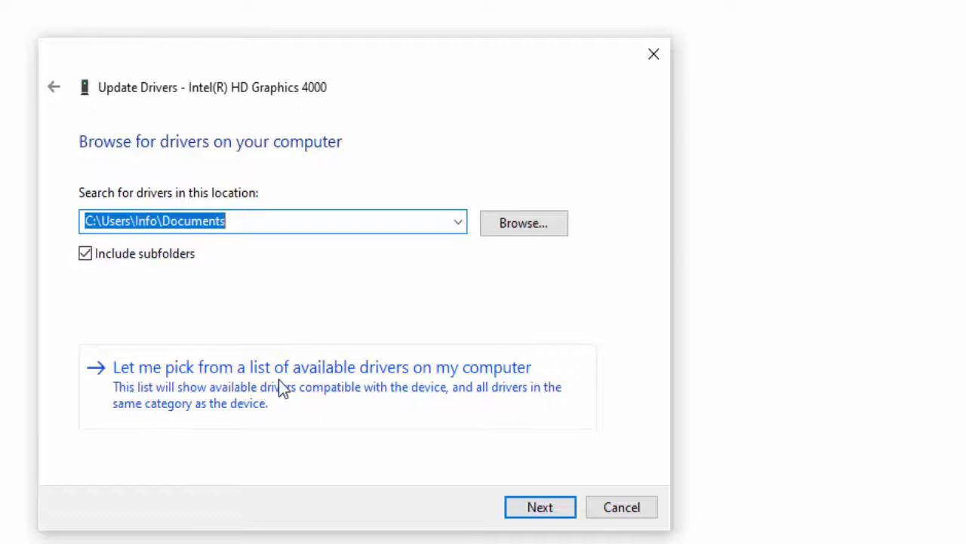
{"action": "mouse_move", "coordinate": [429, 401]}
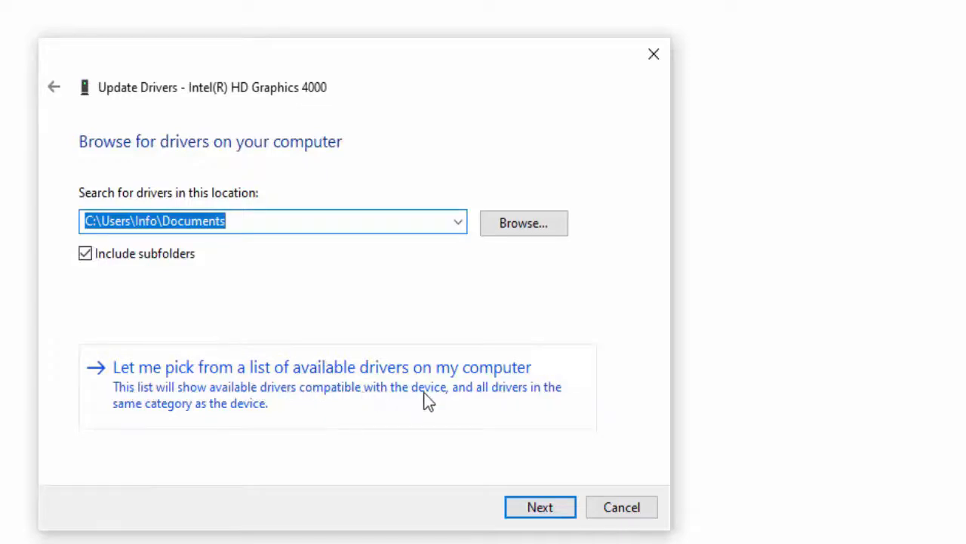
{"action": "left_click", "coordinate": [540, 508]}
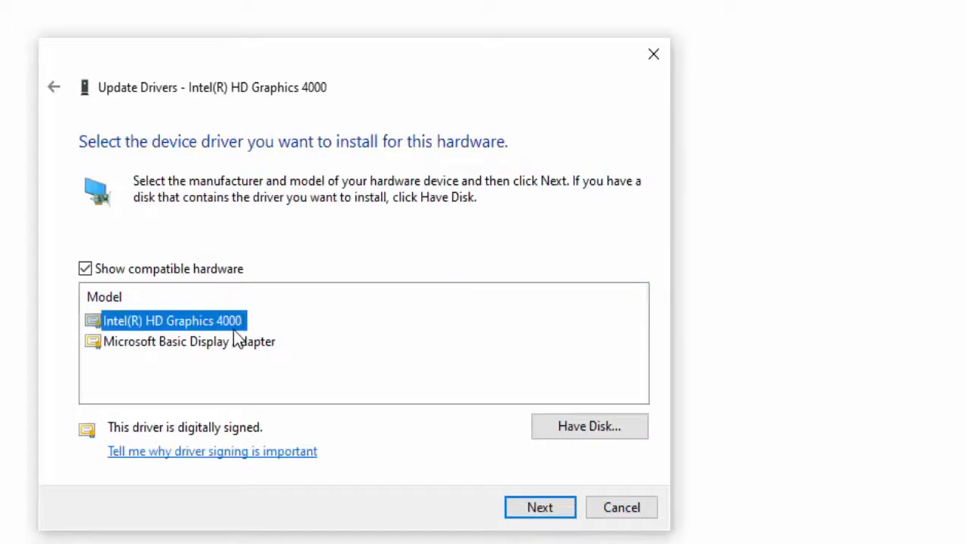
{"action": "mouse_move", "coordinate": [556, 532]}
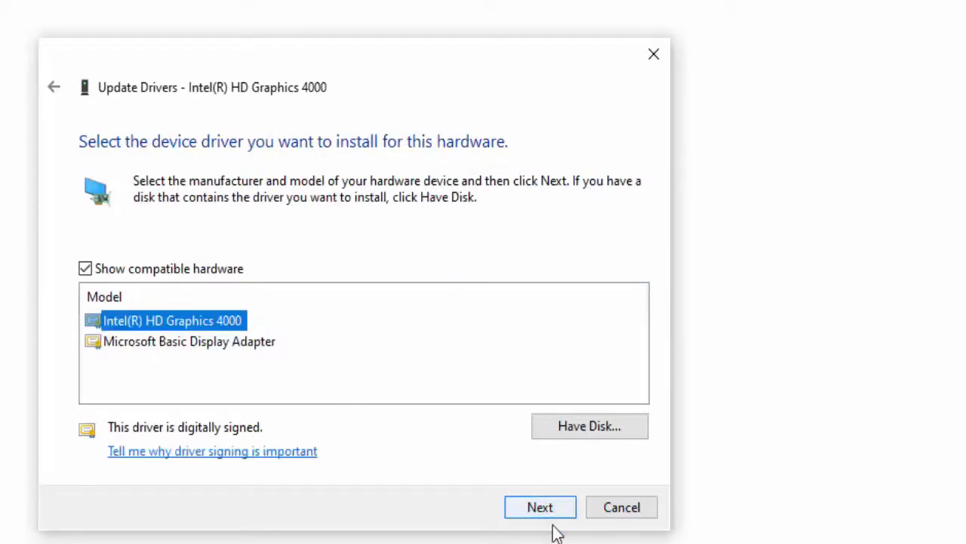
{"action": "mouse_move", "coordinate": [541, 507]}
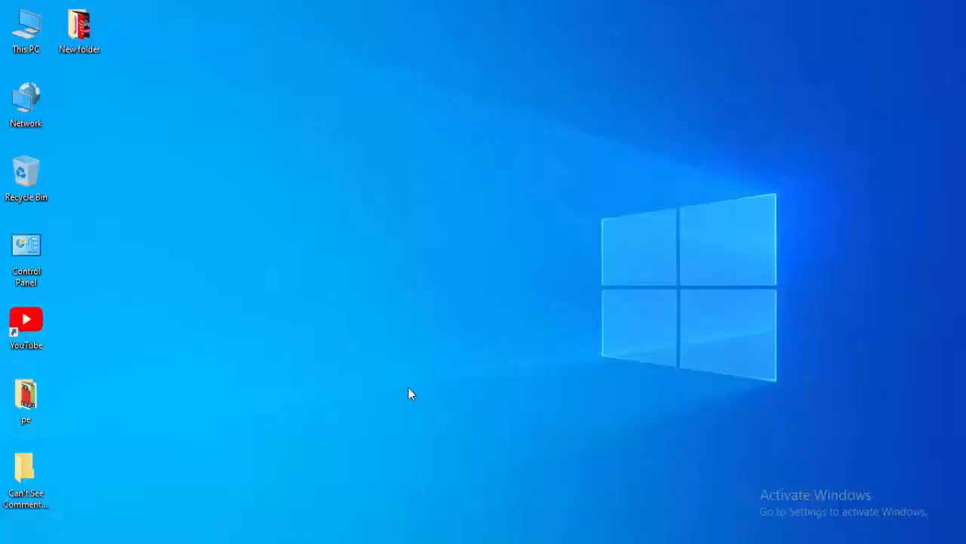
{"action": "mouse_move", "coordinate": [120, 465]}
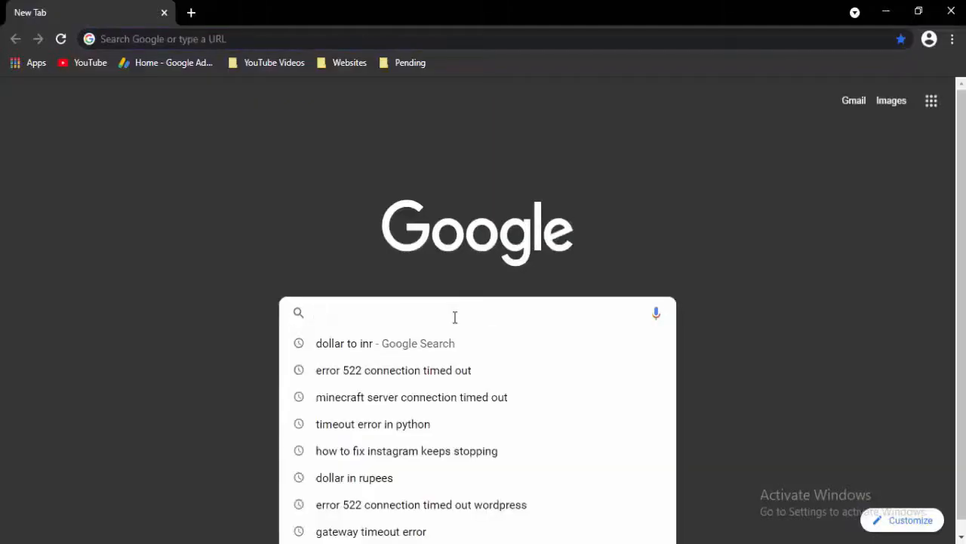
Search Google for download windows 10 and get the Update Assistant from Microsoft's page
{"action": "type", "text": "download windows 10"}
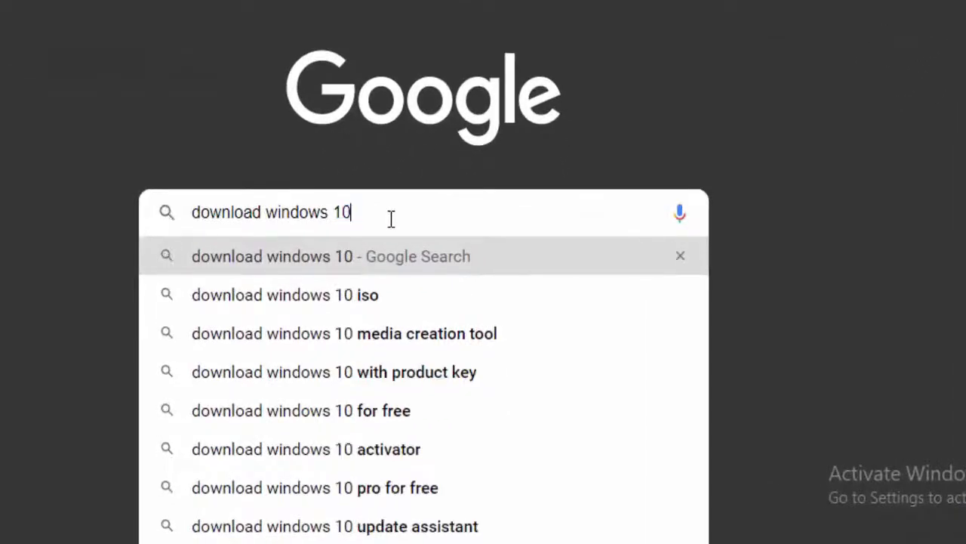
{"action": "key", "text": "Return"}
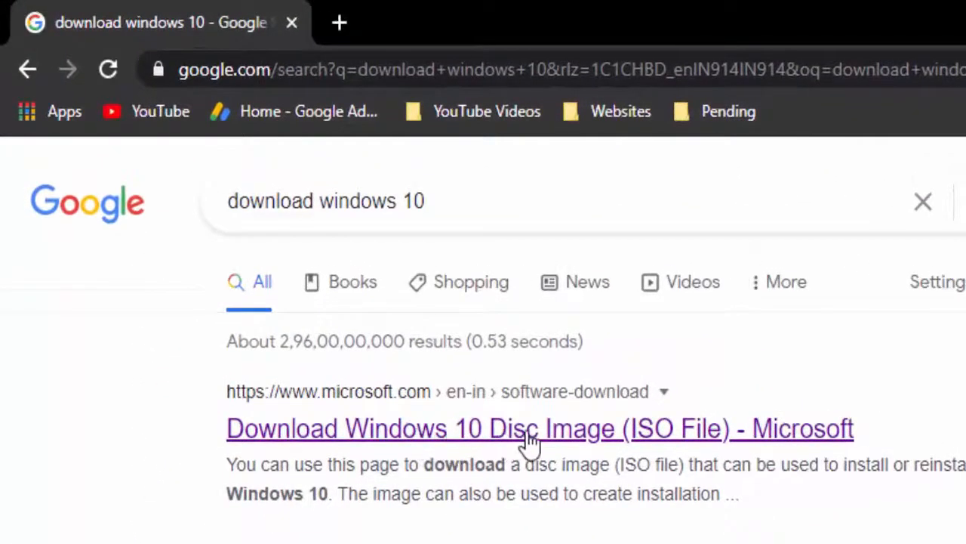
{"action": "left_click", "coordinate": [540, 429]}
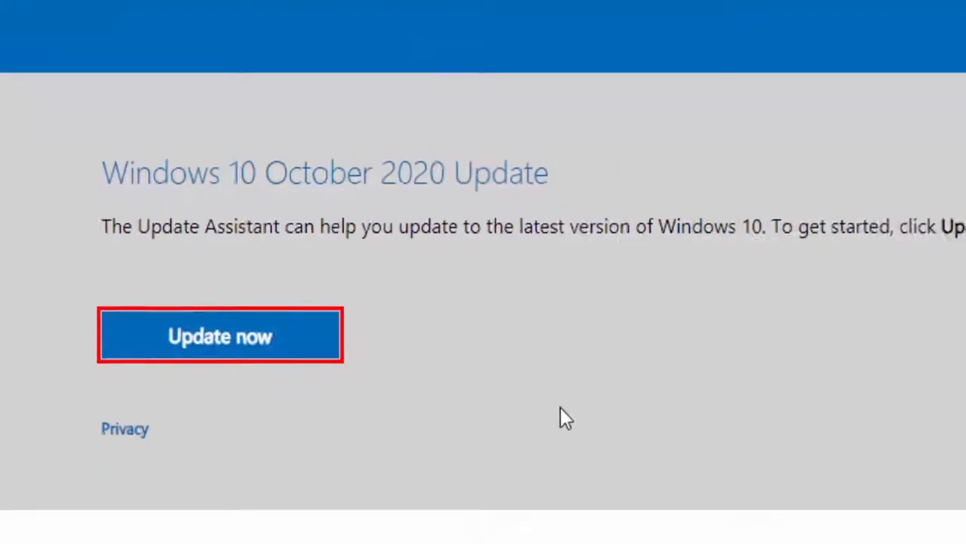
{"action": "left_click", "coordinate": [187, 517]}
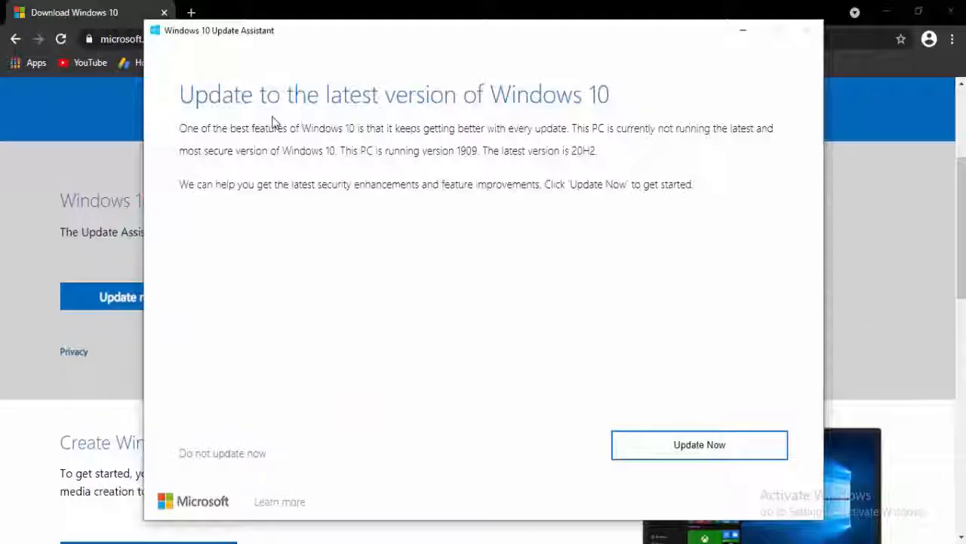
{"action": "mouse_move", "coordinate": [565, 127]}
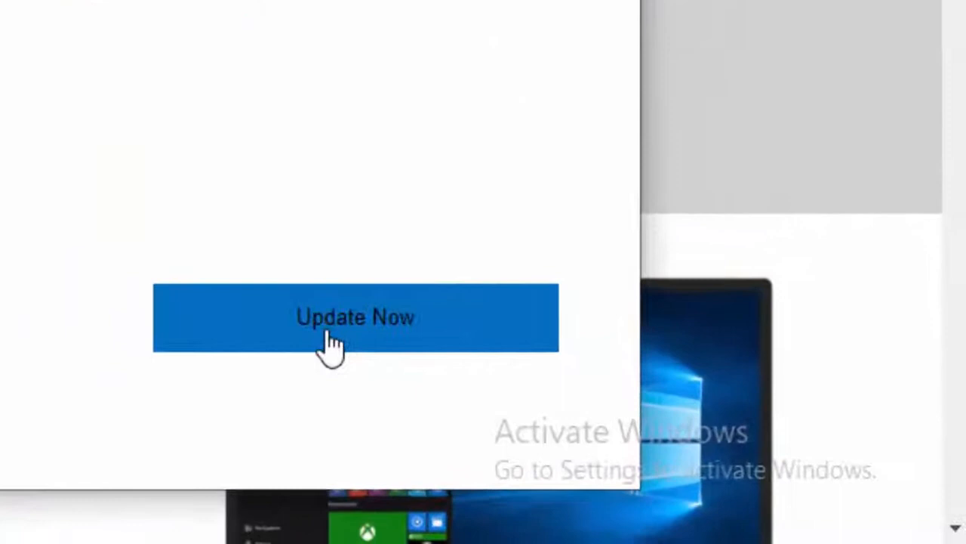
Run the Update Assistant: Update Now, pass the compatibility check and begin downloading the update
{"action": "left_click", "coordinate": [355, 317]}
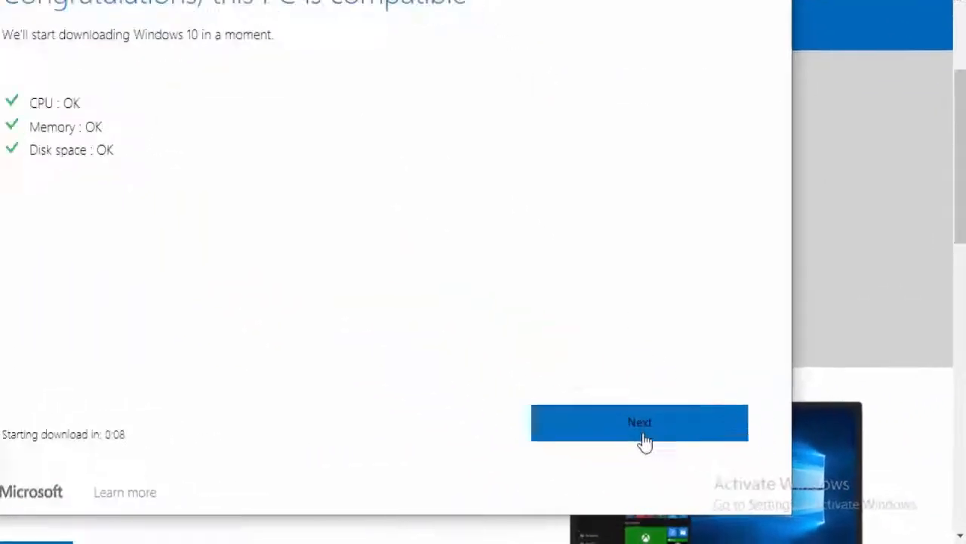
{"action": "left_click", "coordinate": [640, 421]}
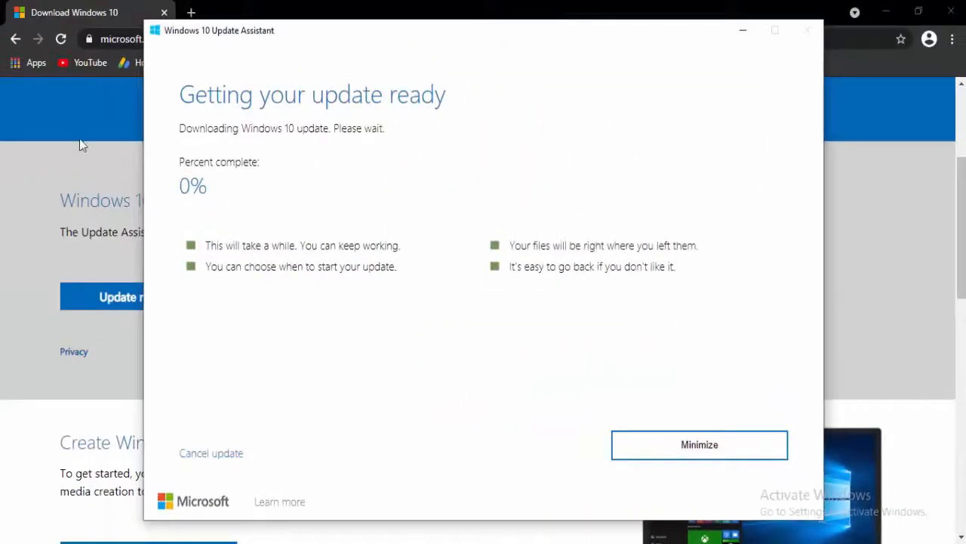
{"action": "mouse_move", "coordinate": [191, 205]}
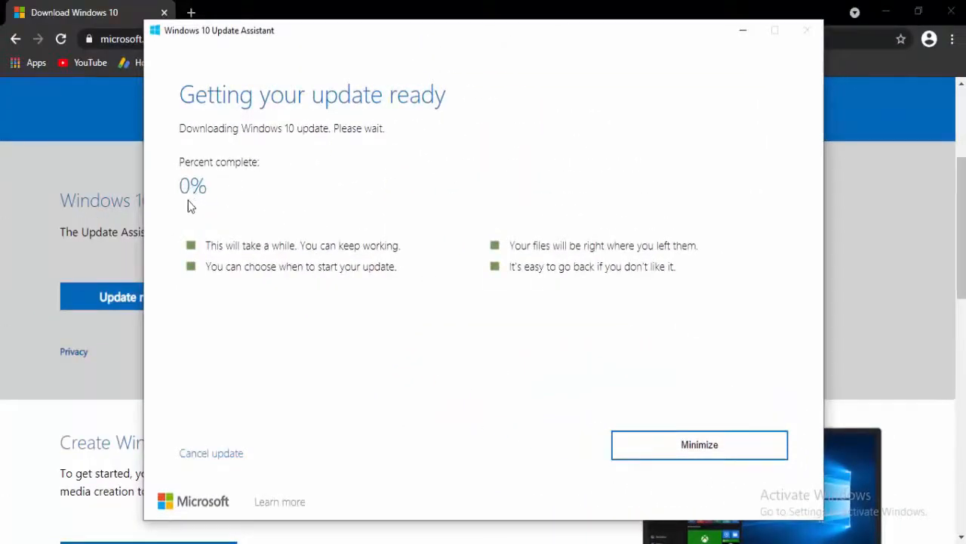
{"action": "mouse_move", "coordinate": [317, 194]}
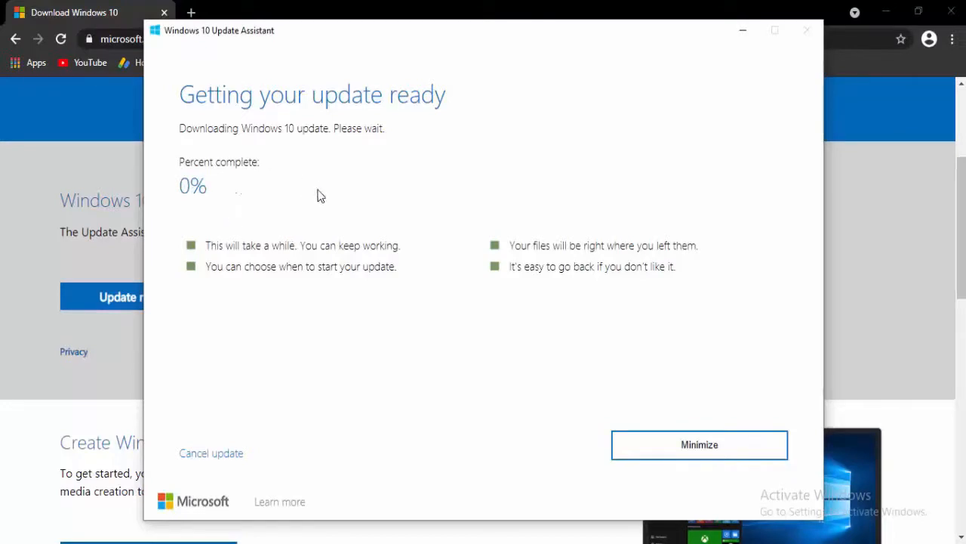
{"action": "left_click", "coordinate": [697, 443]}
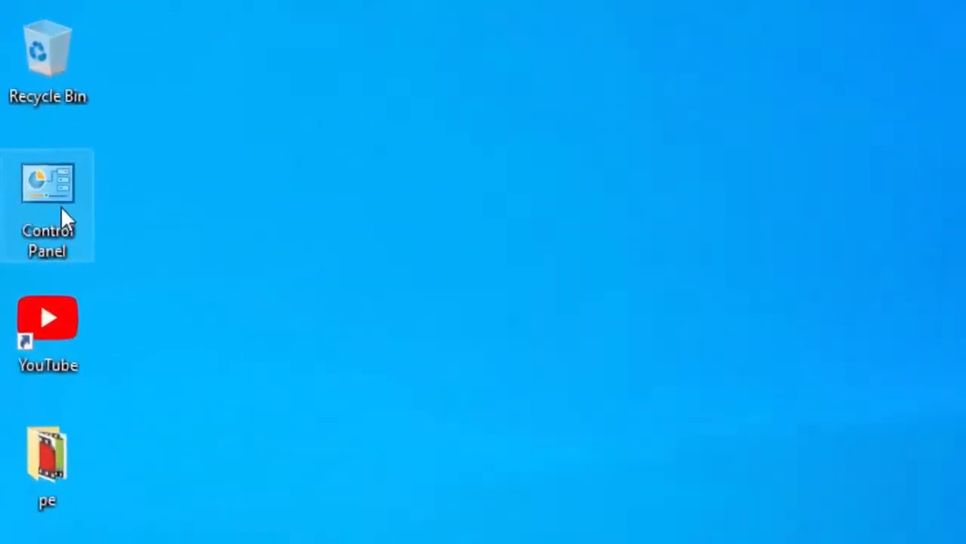
Reach Broadband Connection properties via Control Panel > Network and Sharing Center > adapter settings
{"action": "double_click", "coordinate": [49, 181]}
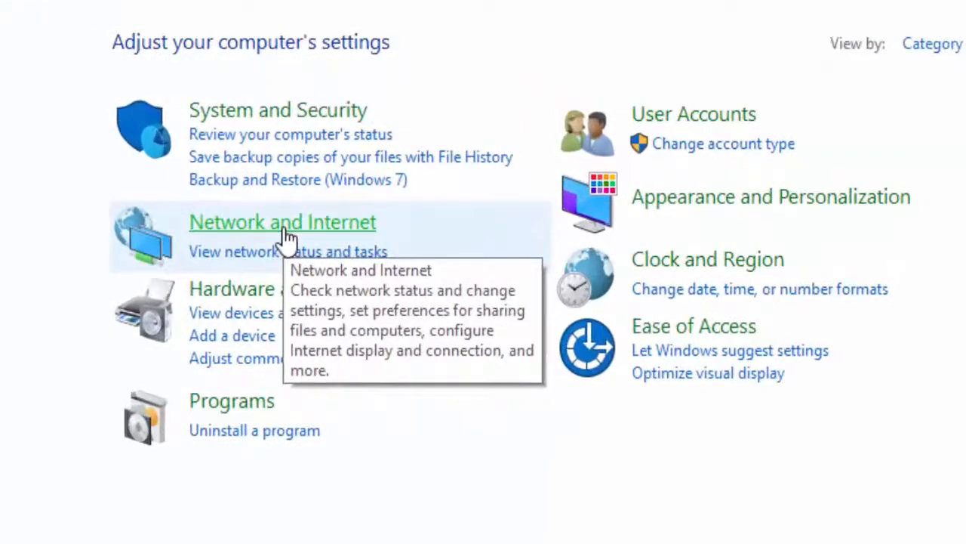
{"action": "left_click", "coordinate": [282, 220]}
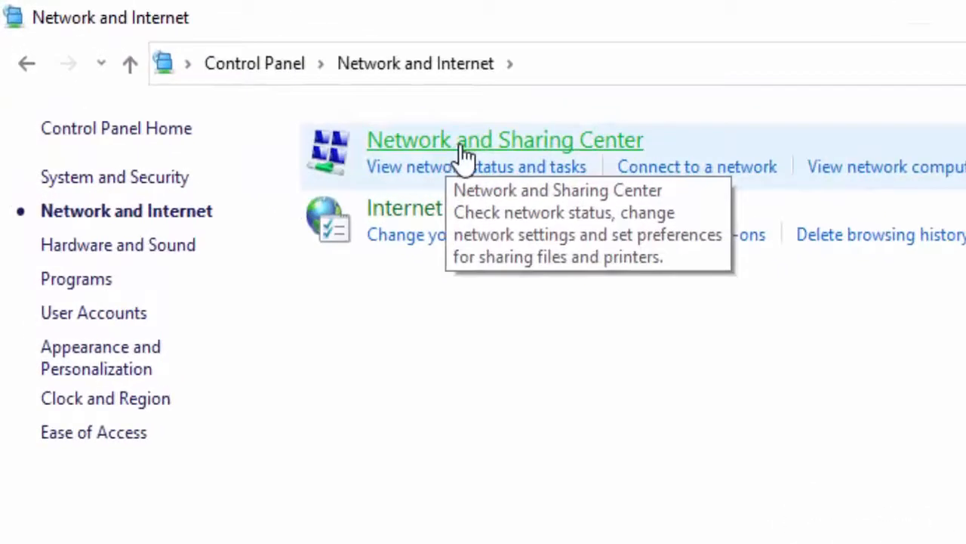
{"action": "left_click", "coordinate": [504, 139]}
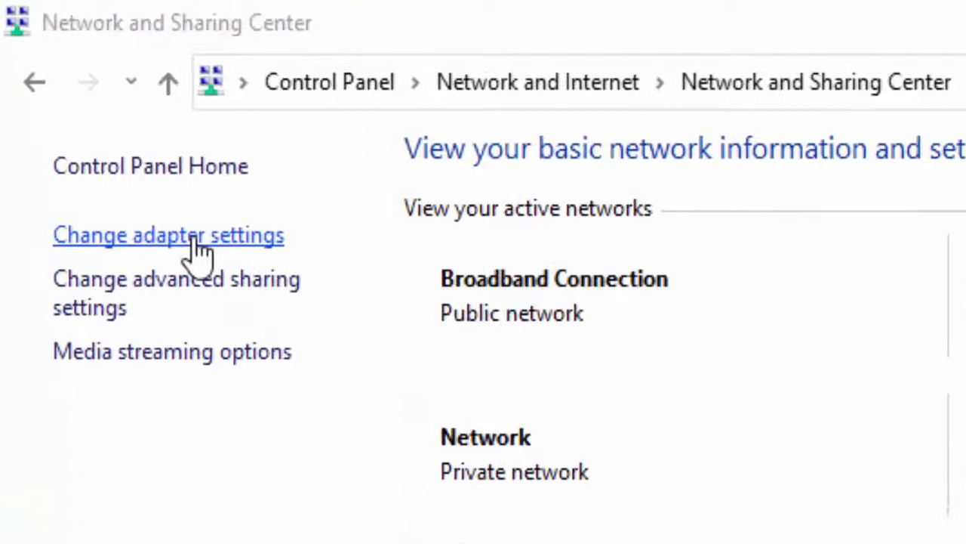
{"action": "left_click", "coordinate": [169, 236]}
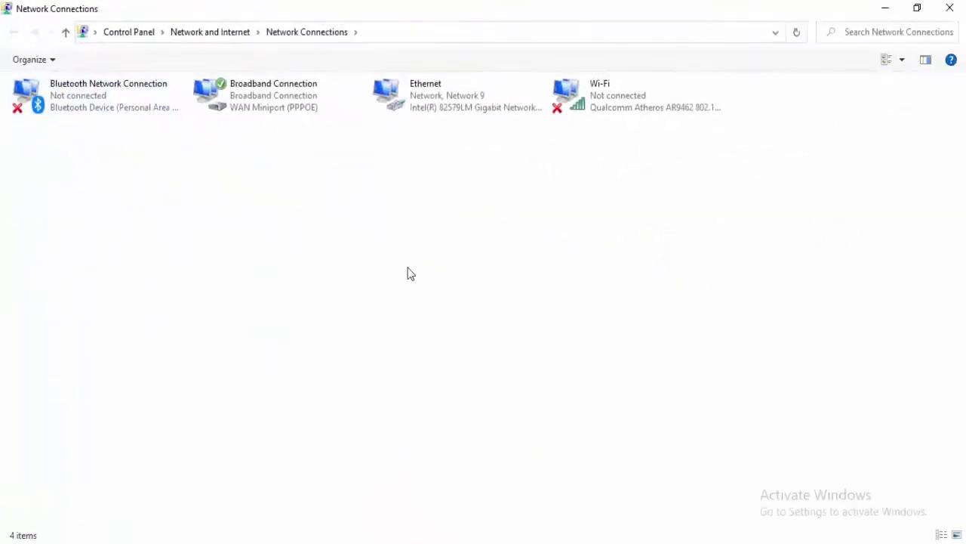
{"action": "mouse_move", "coordinate": [242, 127]}
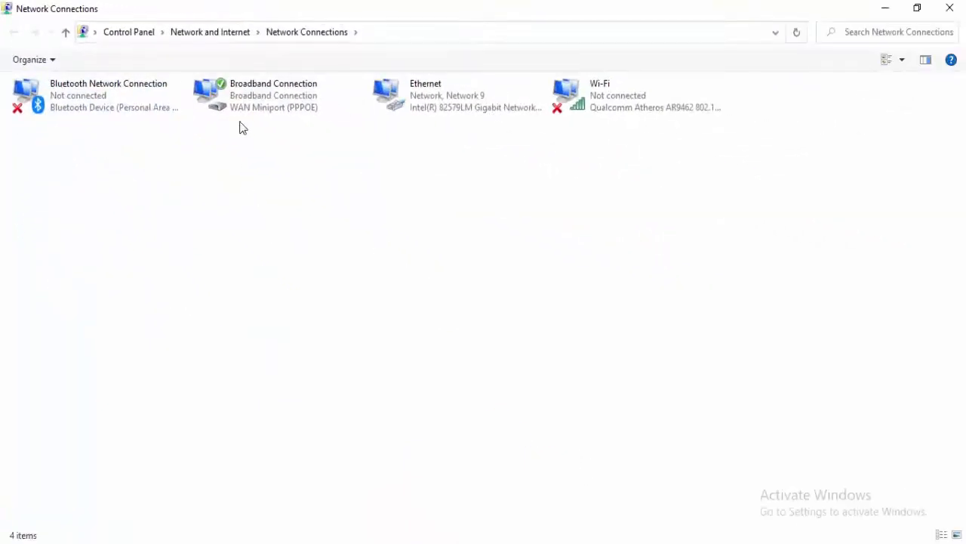
{"action": "left_click", "coordinate": [273, 95]}
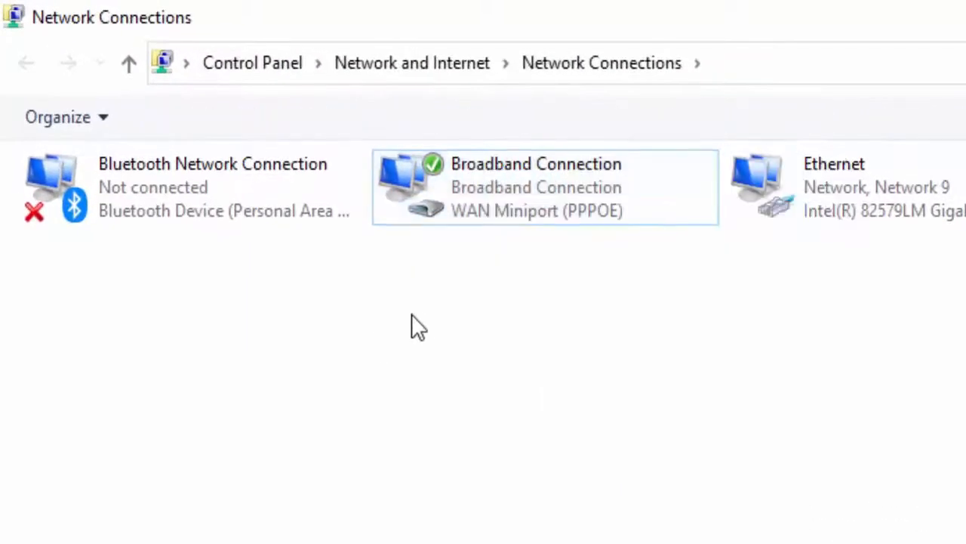
{"action": "left_click", "coordinate": [536, 187]}
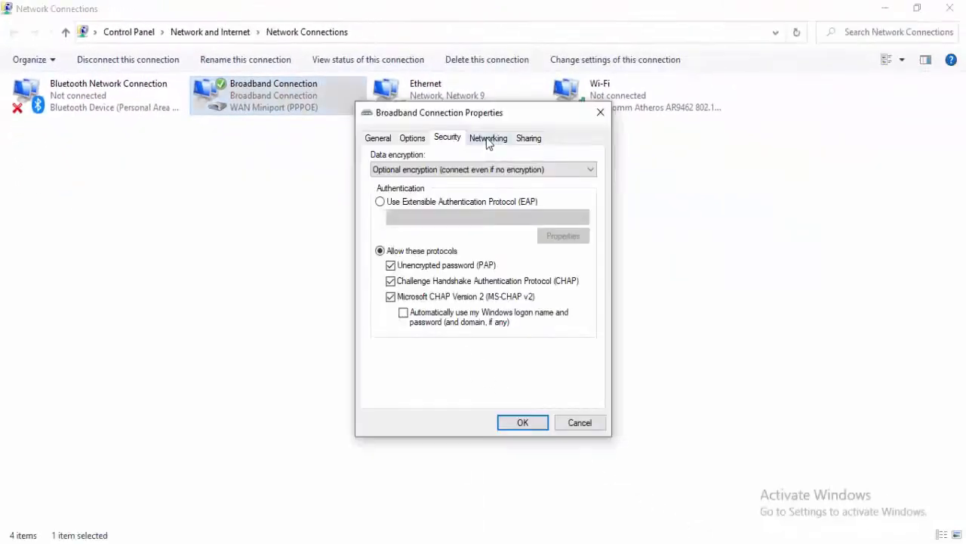
In Networking > IPv4 properties, set manual DNS servers 8.8.8.8 and 8.8.4.4
{"action": "left_click", "coordinate": [487, 138]}
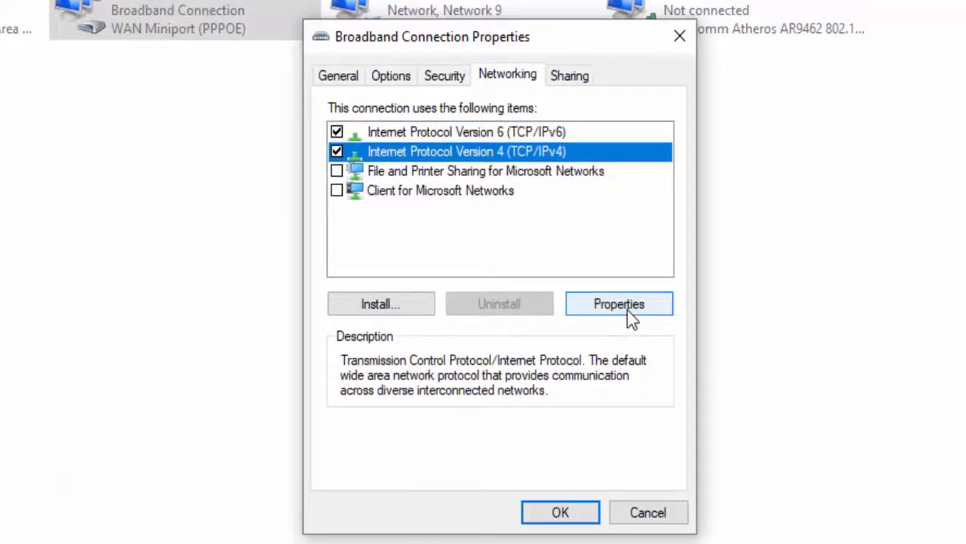
{"action": "left_click", "coordinate": [619, 304]}
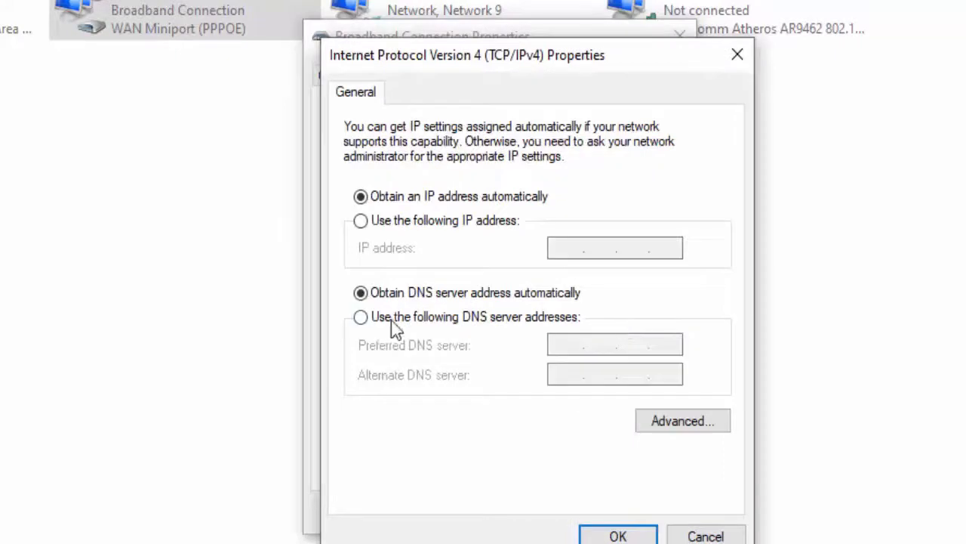
{"action": "left_click", "coordinate": [361, 317]}
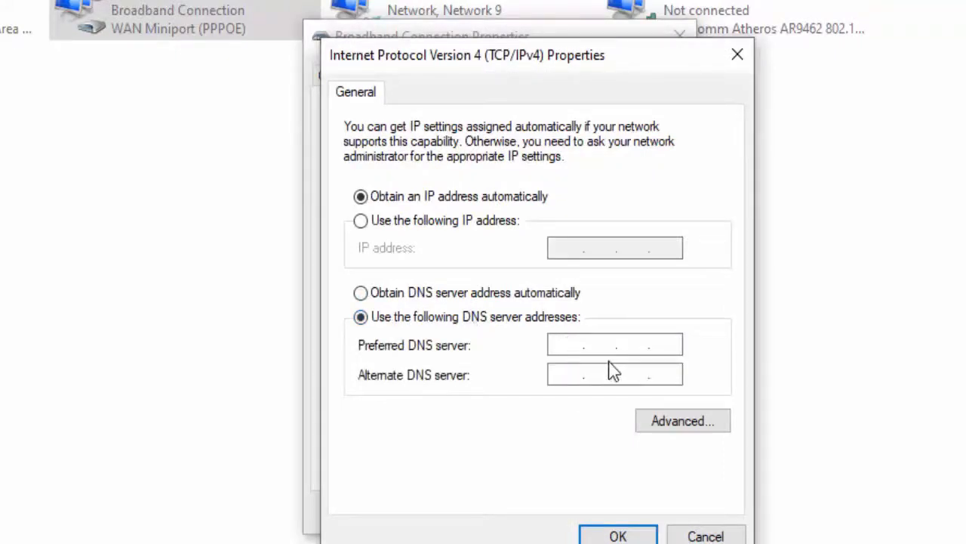
{"action": "type", "text": "8.8.8."}
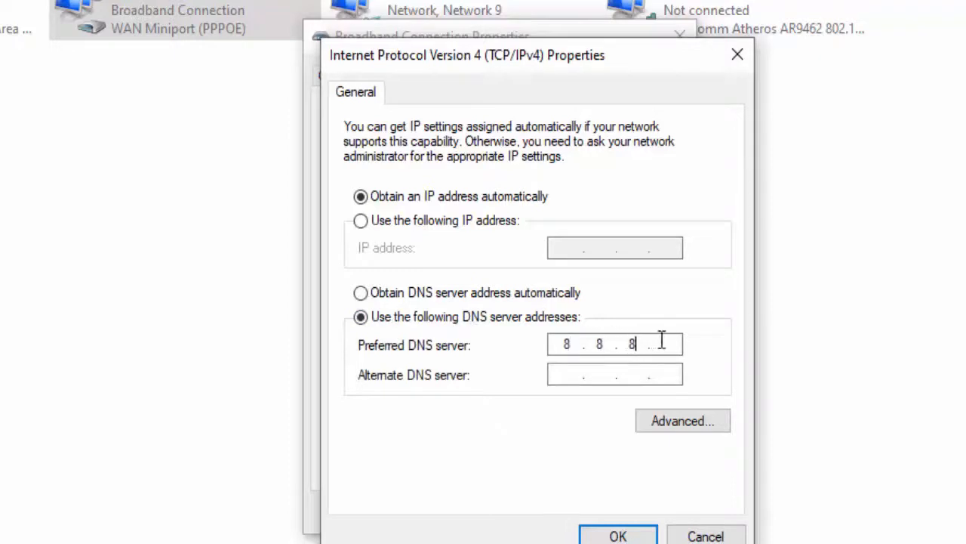
{"action": "type", "text": "8"}
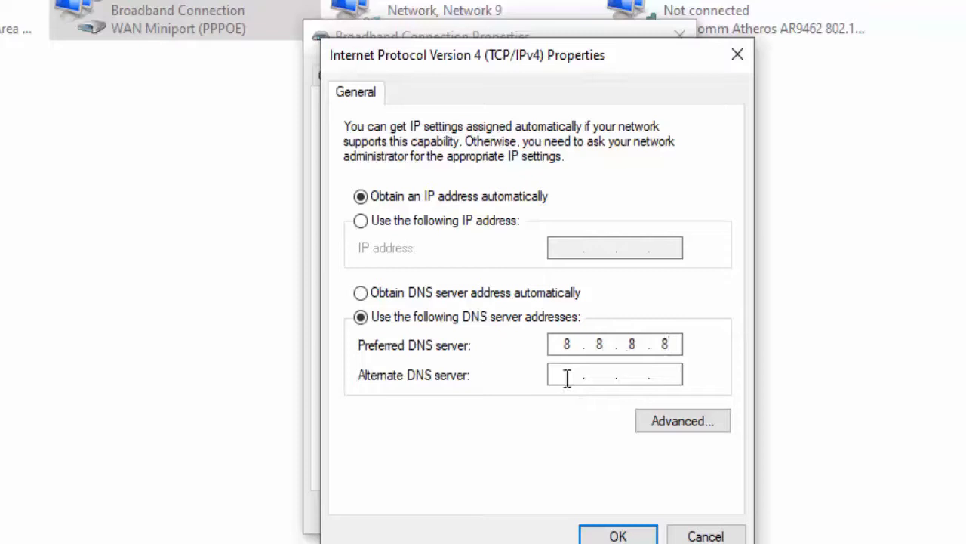
{"action": "type", "text": "8.8.."}
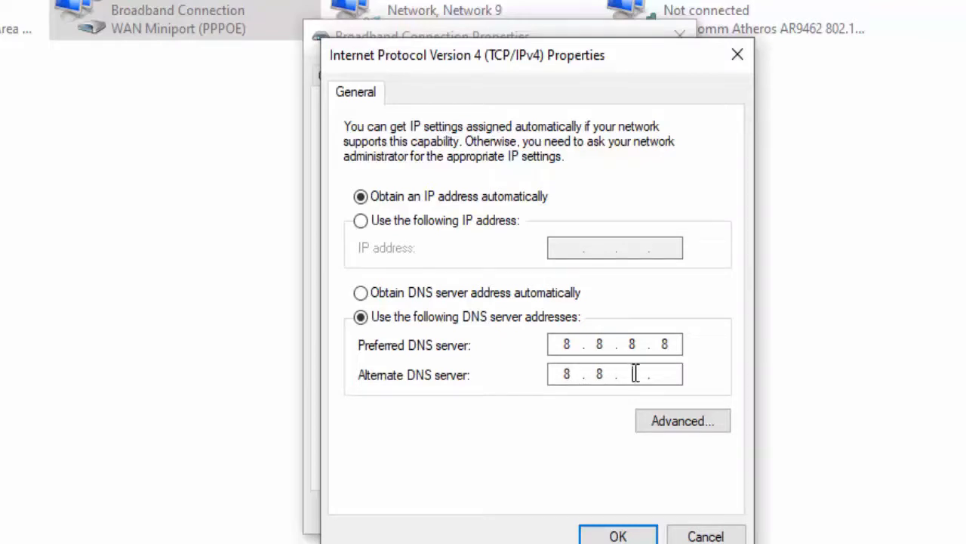
{"action": "type", "text": "4.4"}
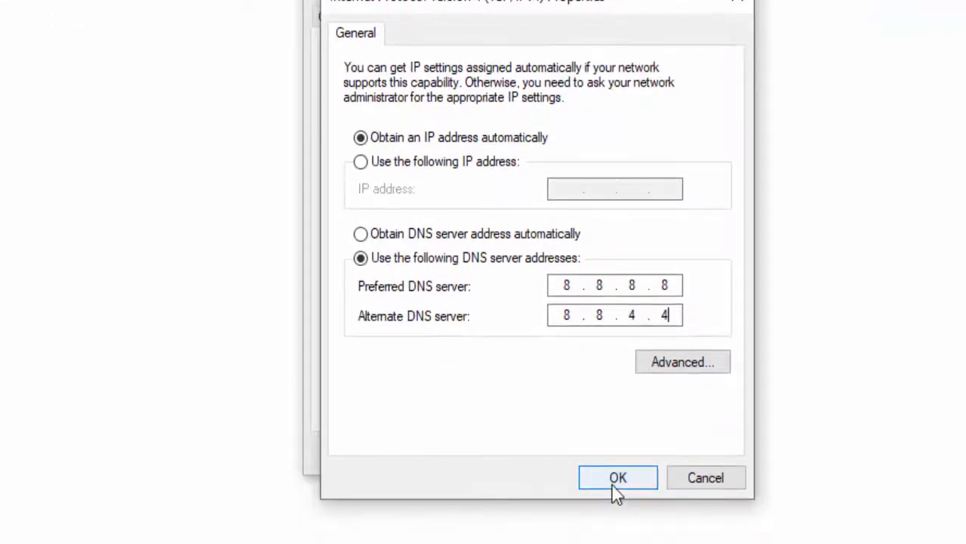
Confirm the new DNS addresses and close all the connection settings windows
{"action": "left_click", "coordinate": [618, 477]}
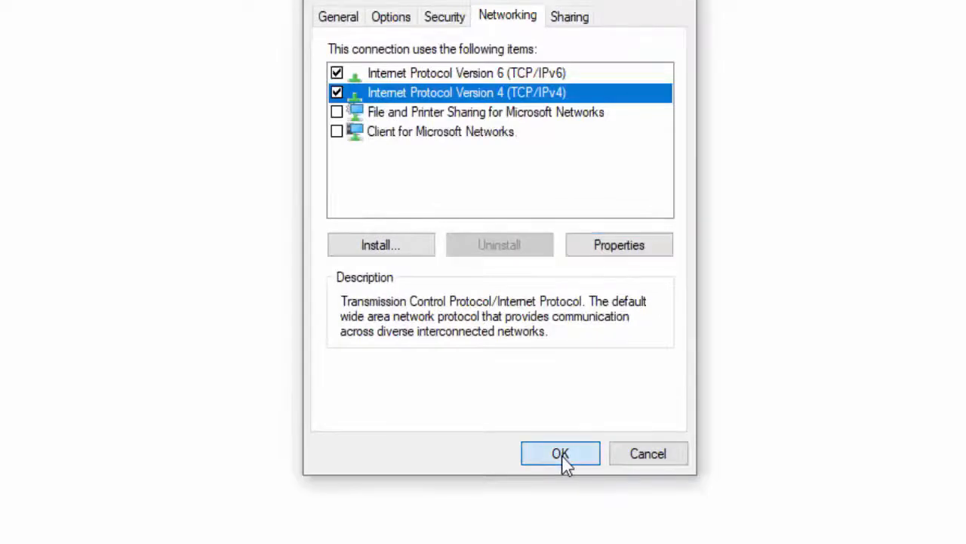
{"action": "left_click", "coordinate": [561, 453]}
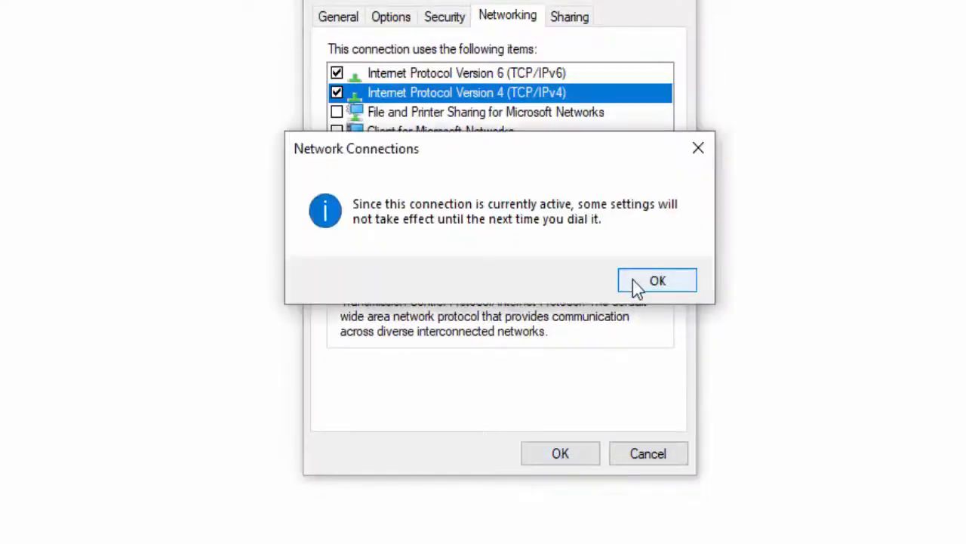
{"action": "left_click", "coordinate": [657, 279]}
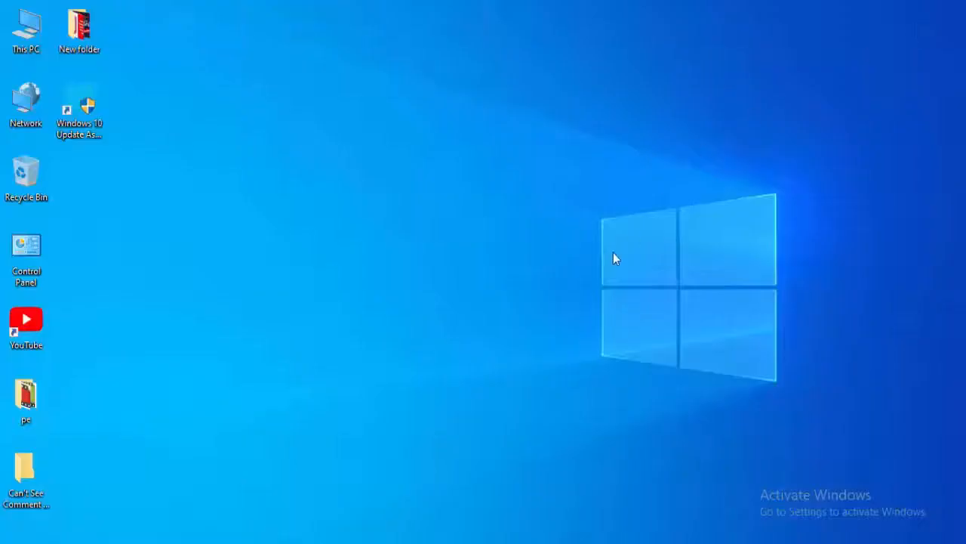
{"action": "mouse_move", "coordinate": [547, 359]}
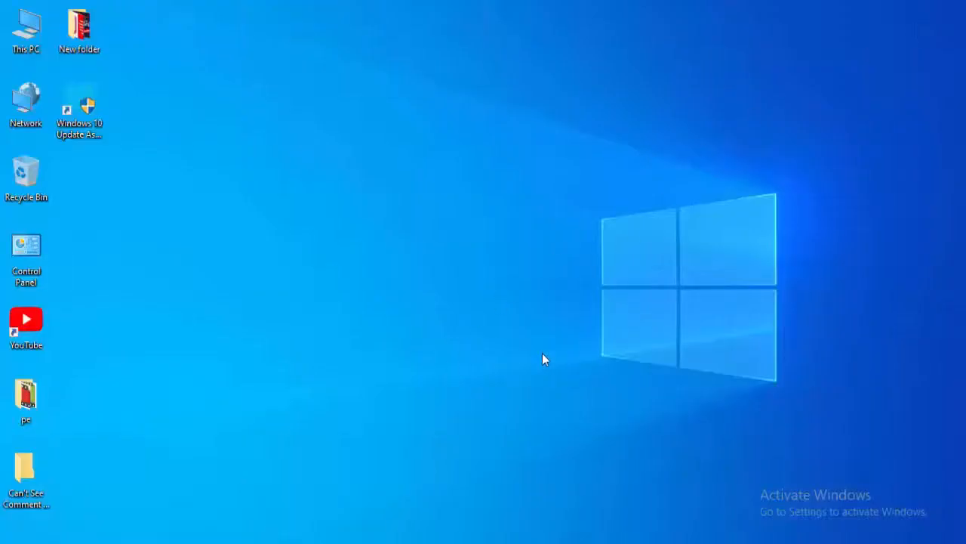